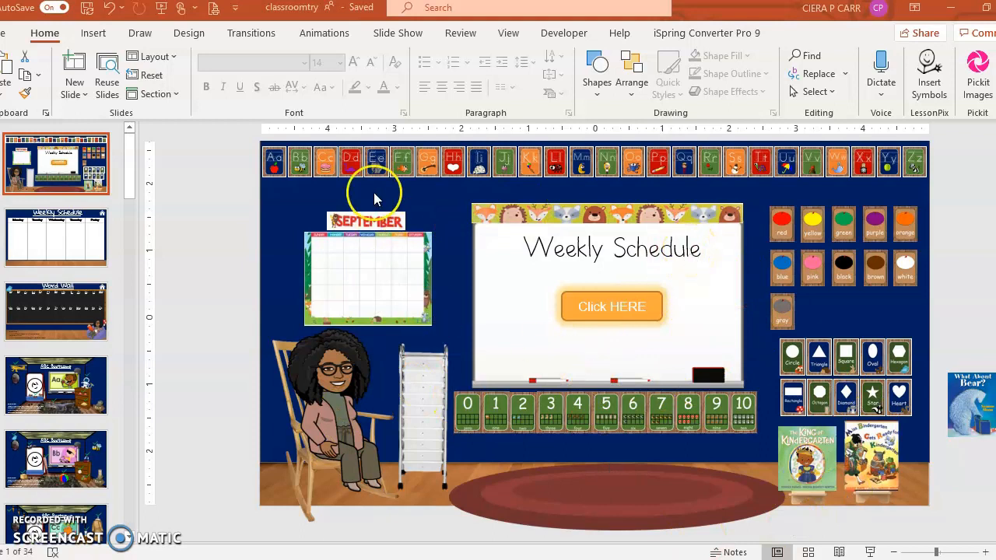
mouse_move(880, 92)
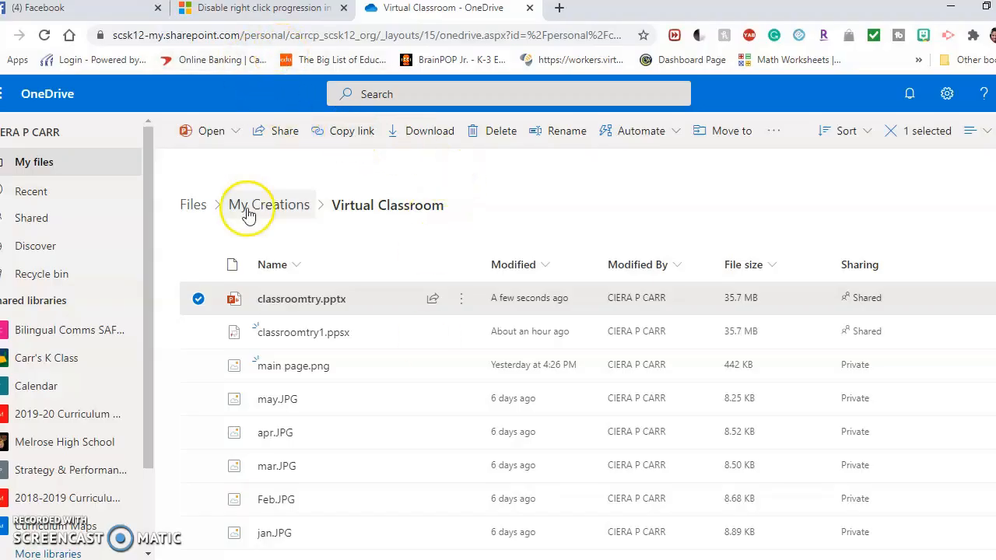
mouse_move(303, 311)
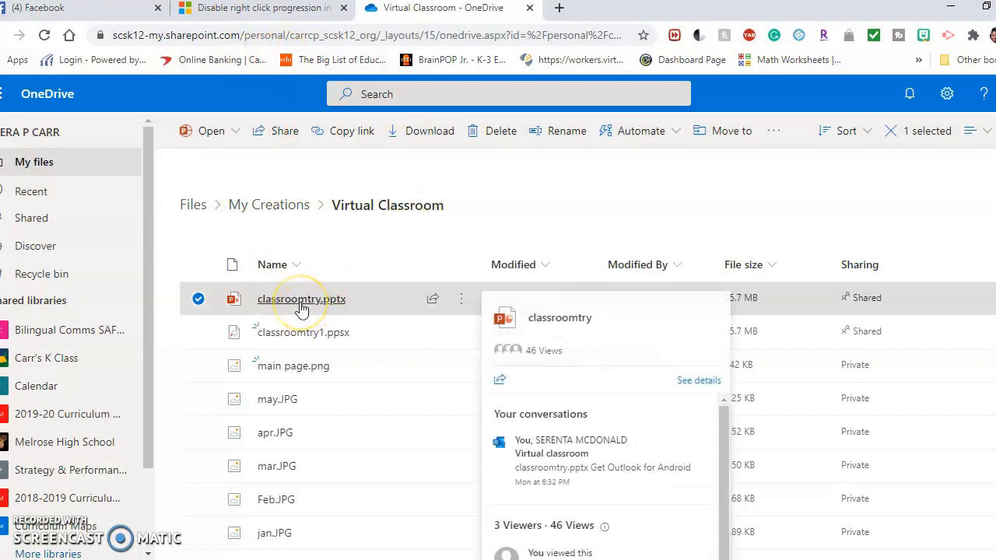
mouse_move(302, 299)
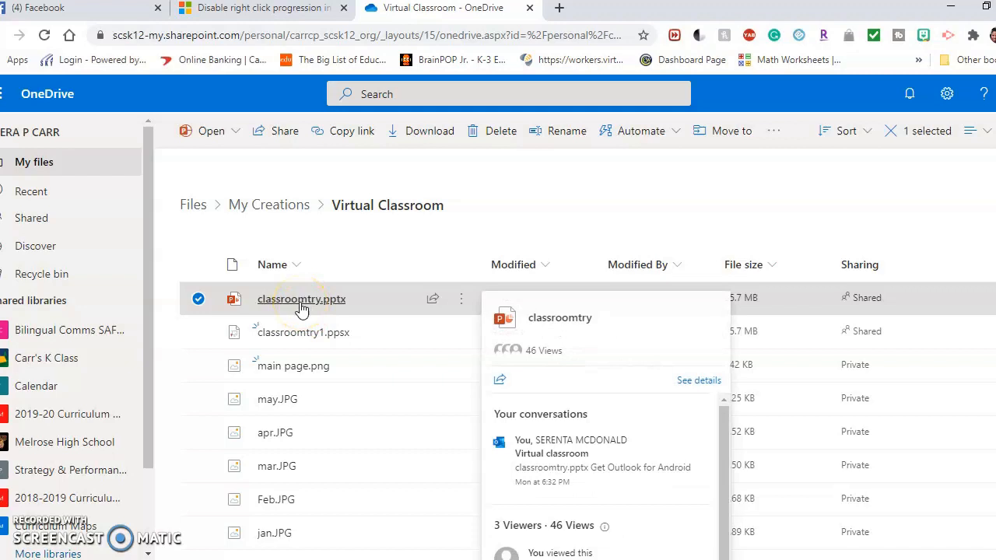
Copy an anyone-with-the-link, view-only share link for classroomtry.pptx with Allow editing unchecked.
right_click(302, 299)
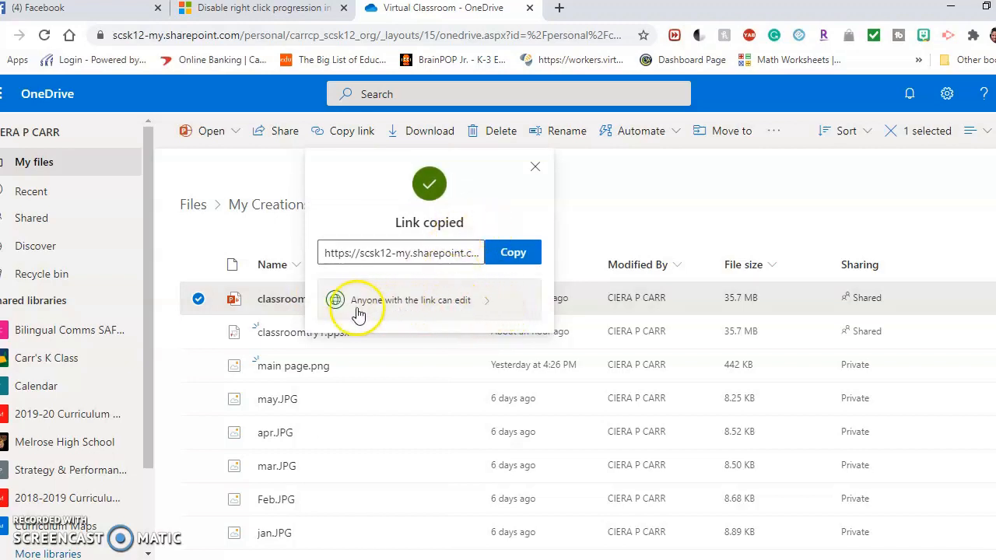
mouse_move(485, 303)
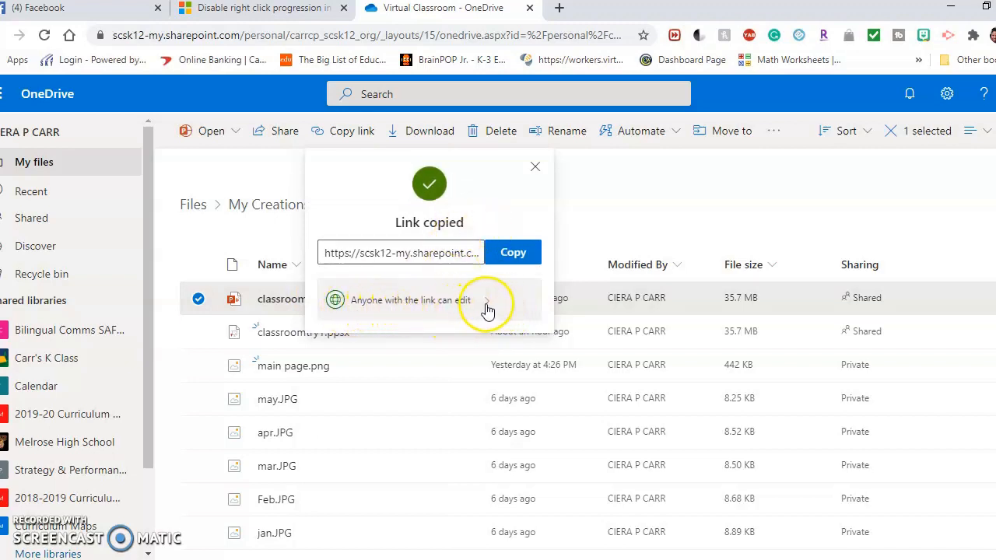
left_click(486, 299)
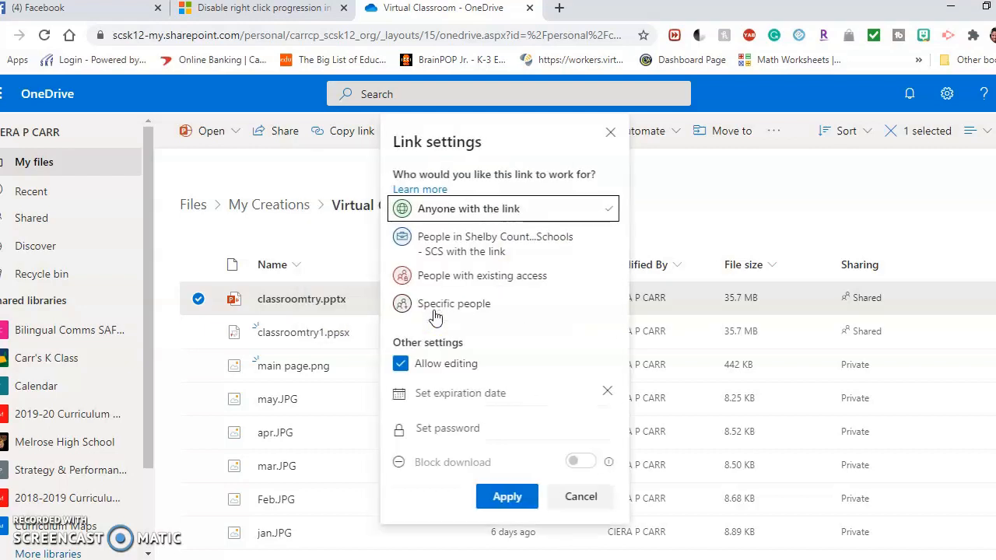
left_click(402, 364)
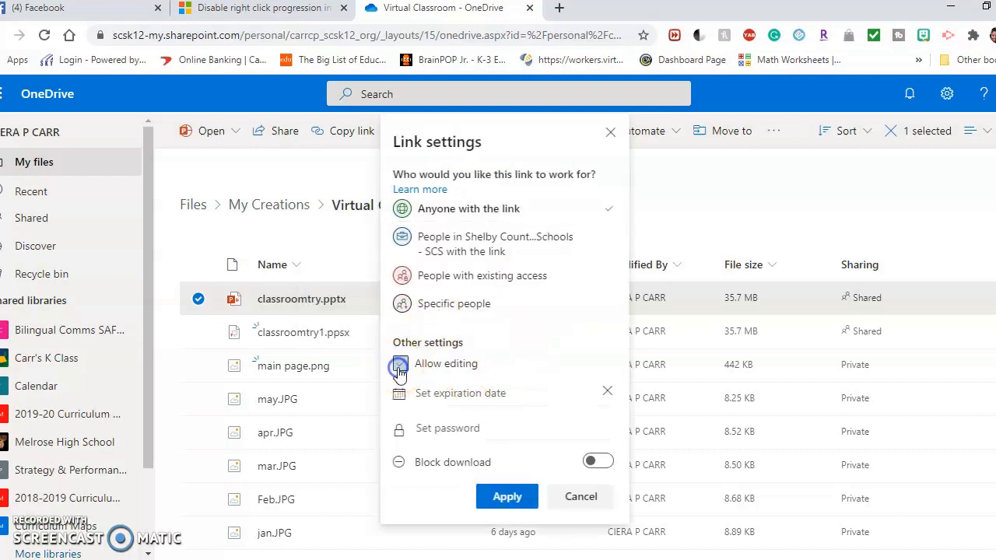
left_click(400, 364)
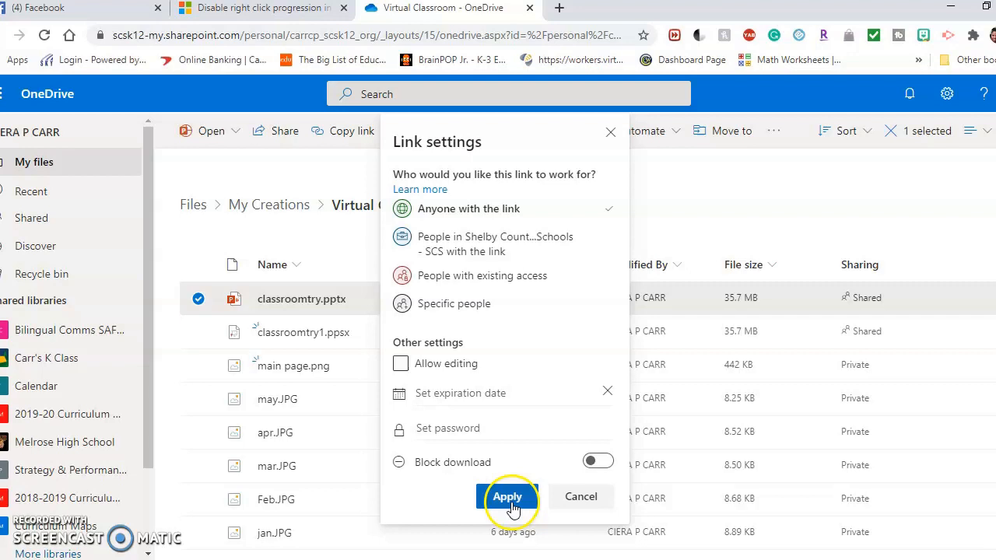
left_click(507, 496)
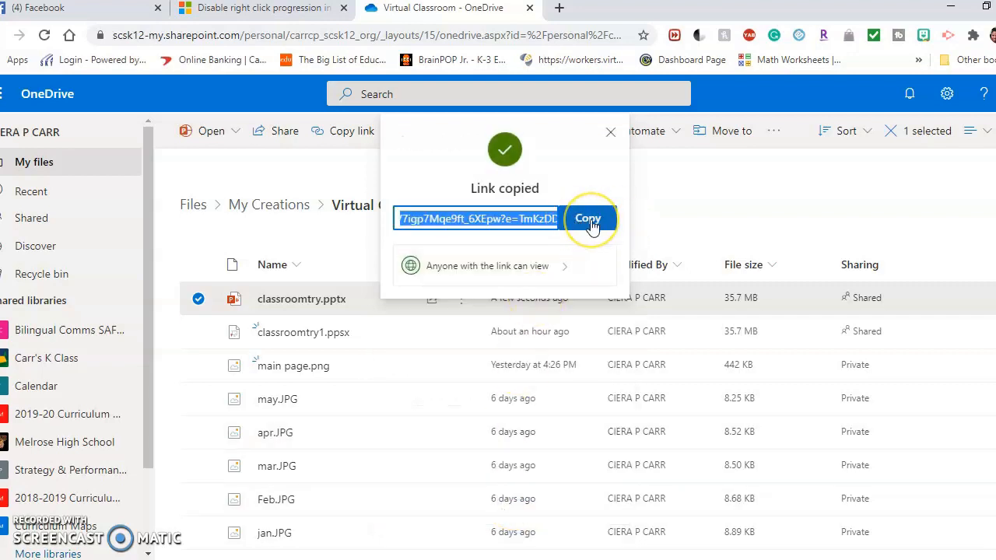
left_click(589, 218)
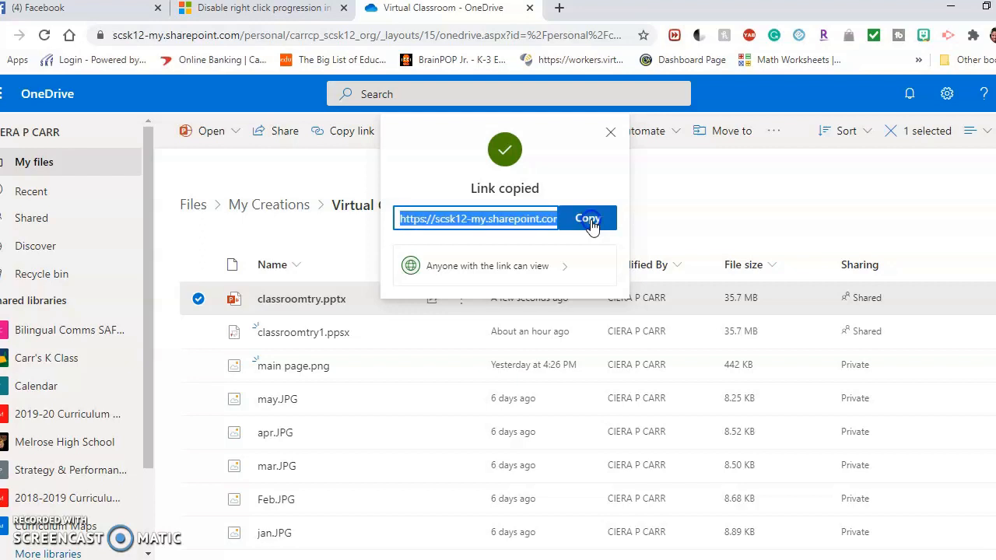
mouse_move(613, 406)
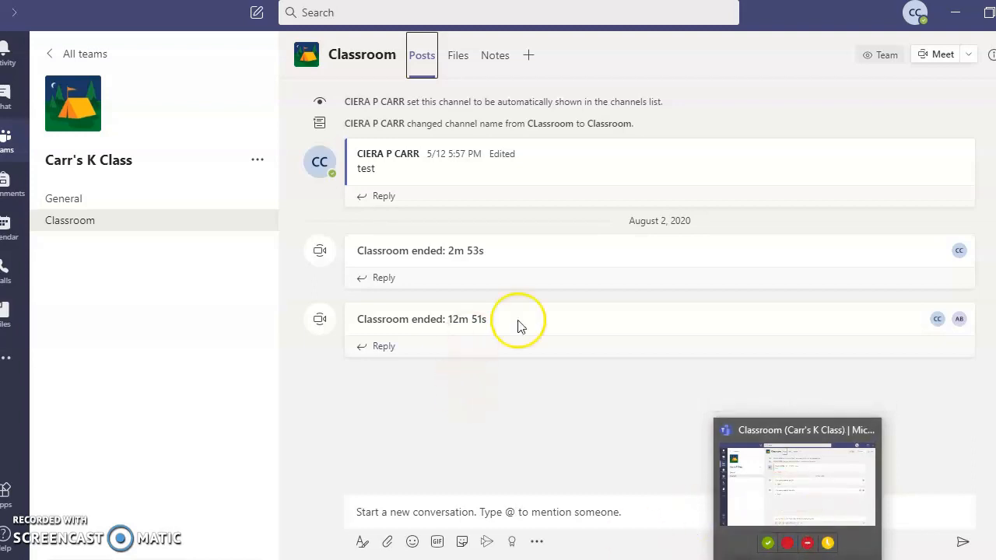
Show the Classroom channel of Carr's K Class with its posts.
left_click(69, 221)
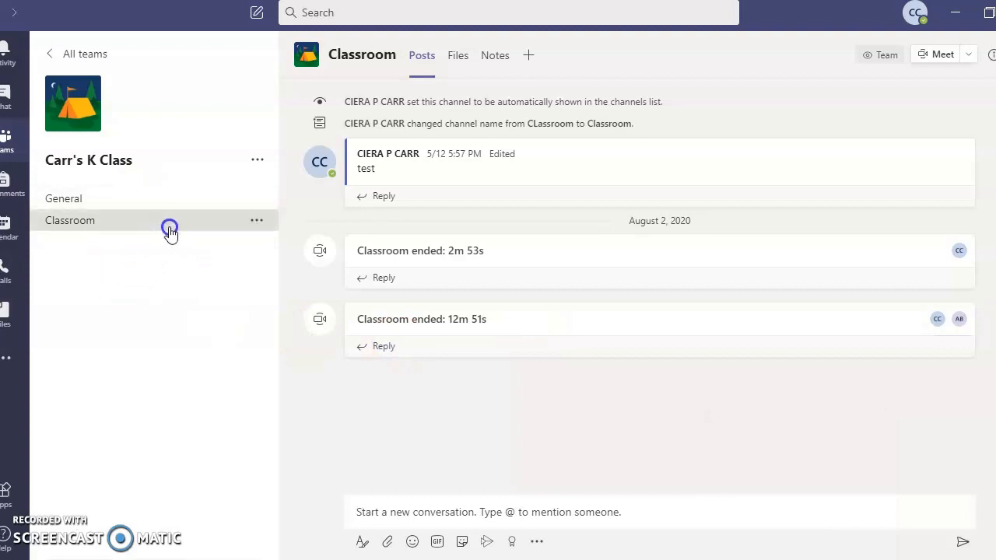
mouse_move(66, 199)
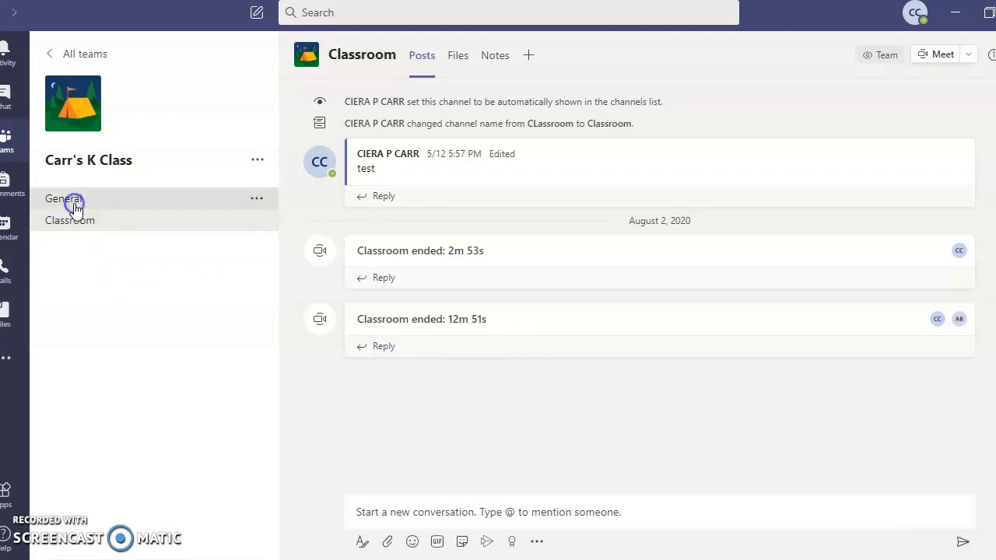
left_click(68, 221)
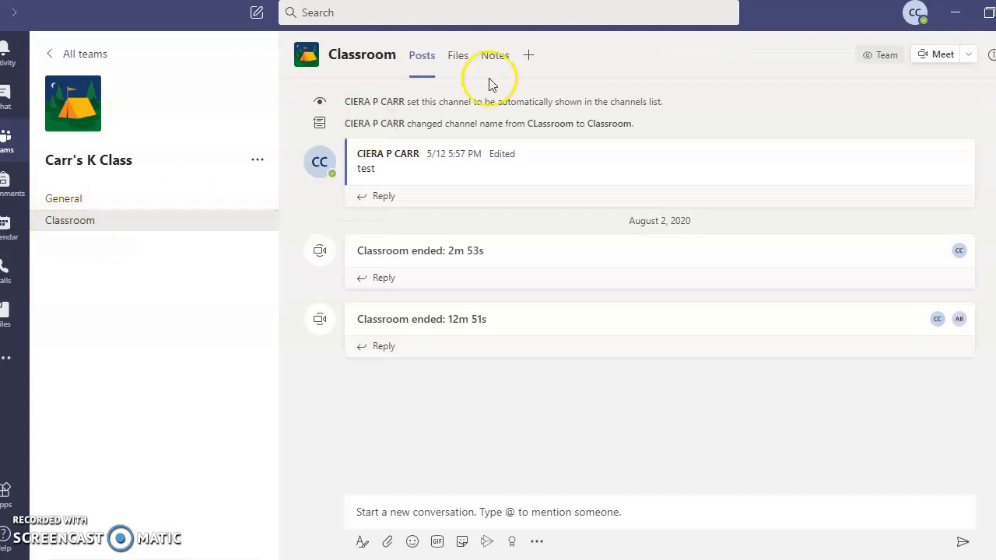
mouse_move(529, 56)
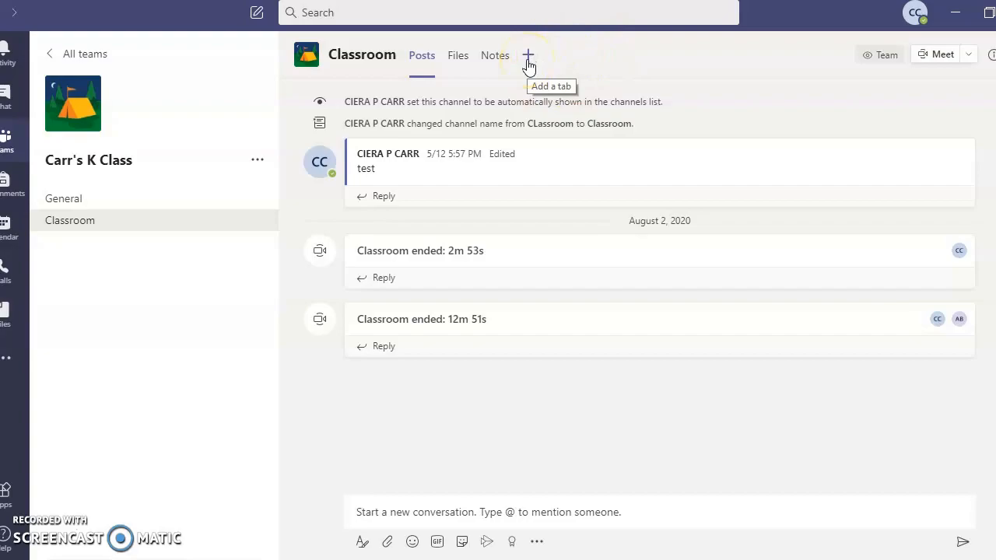
Start a new Website tab in the Classroom channel and begin naming it Virtual Classroom.
left_click(529, 55)
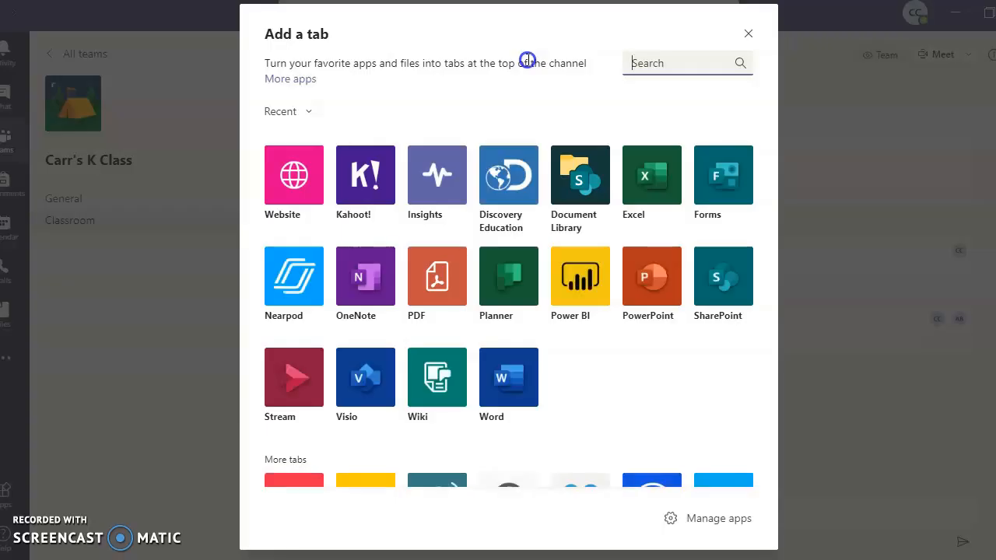
left_click(292, 175)
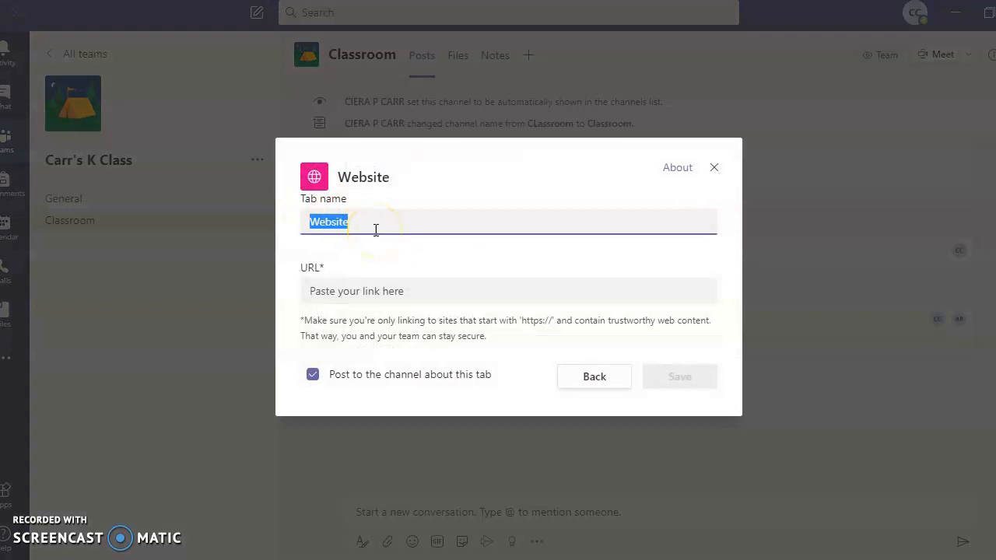
type("Virtual Classroom")
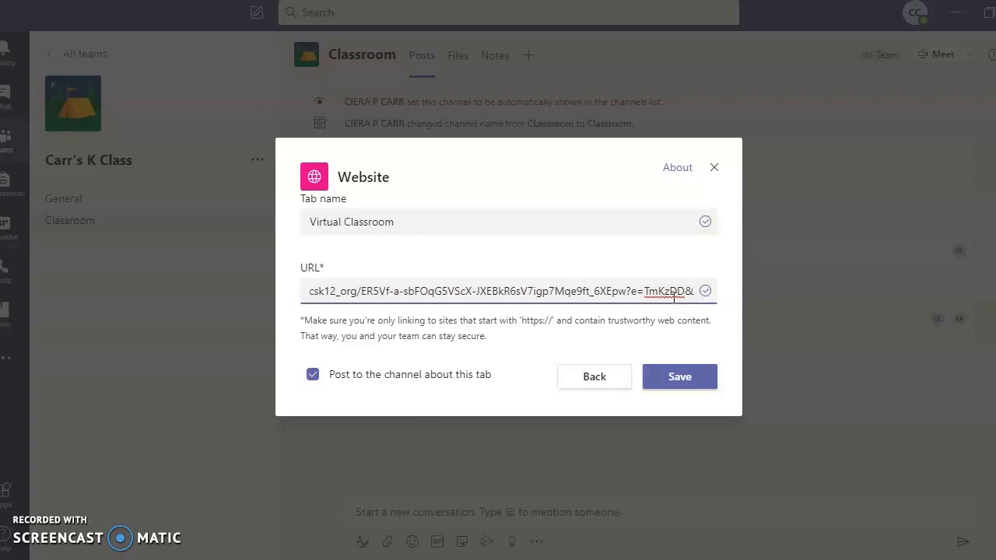
Edit the pasted link to end in 'action=embedview' and uncheck 'Post to the channel about this tab'.
type("am")
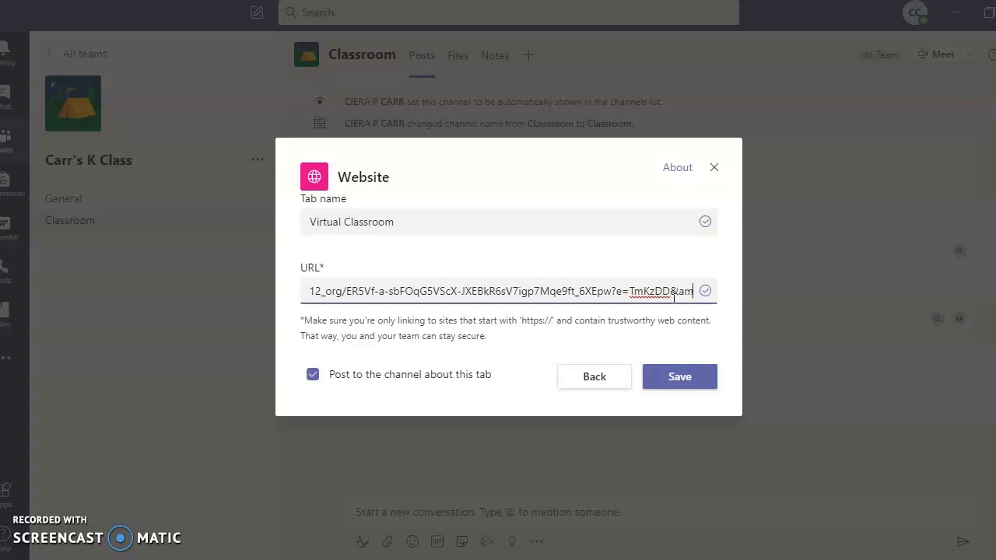
type("p")
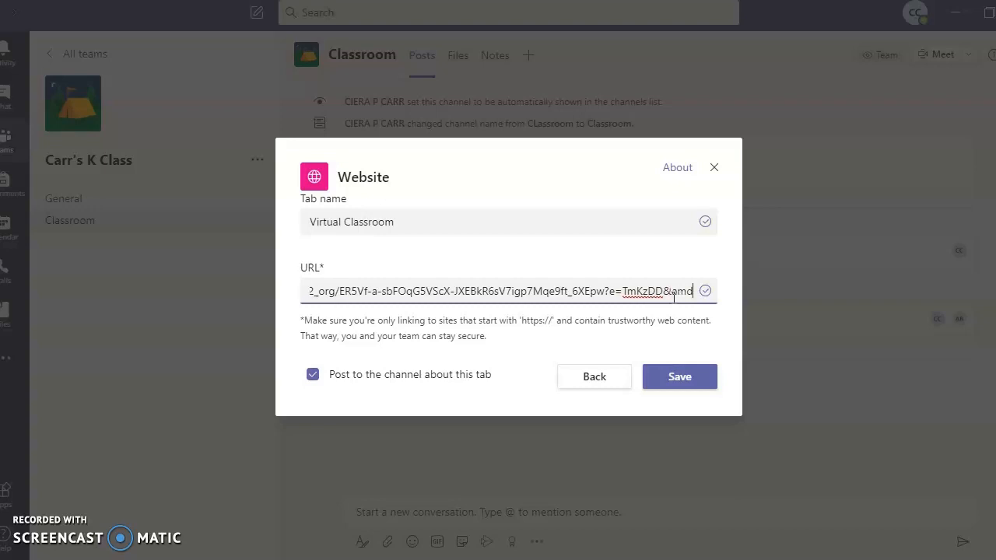
type("=")
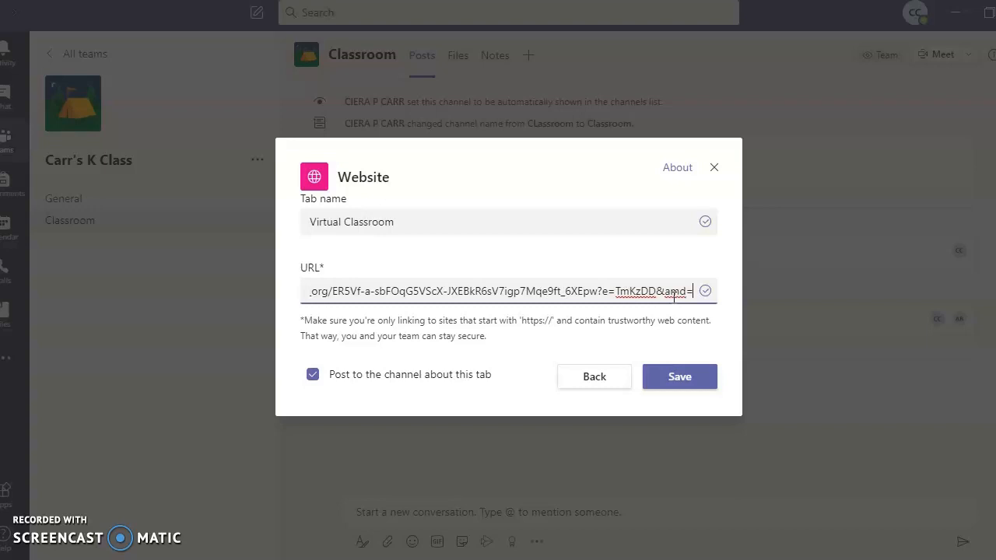
type("8")
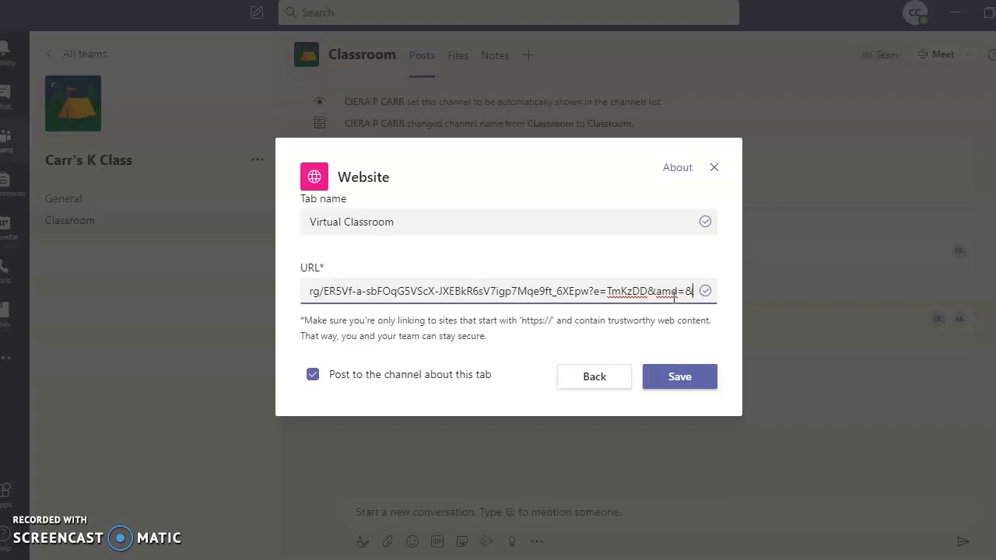
type("ac")
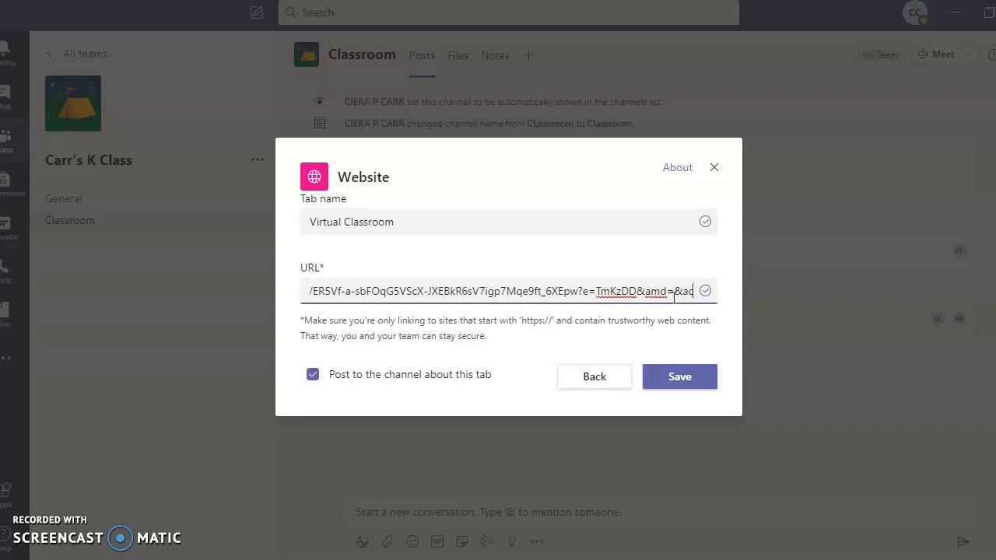
type("action")
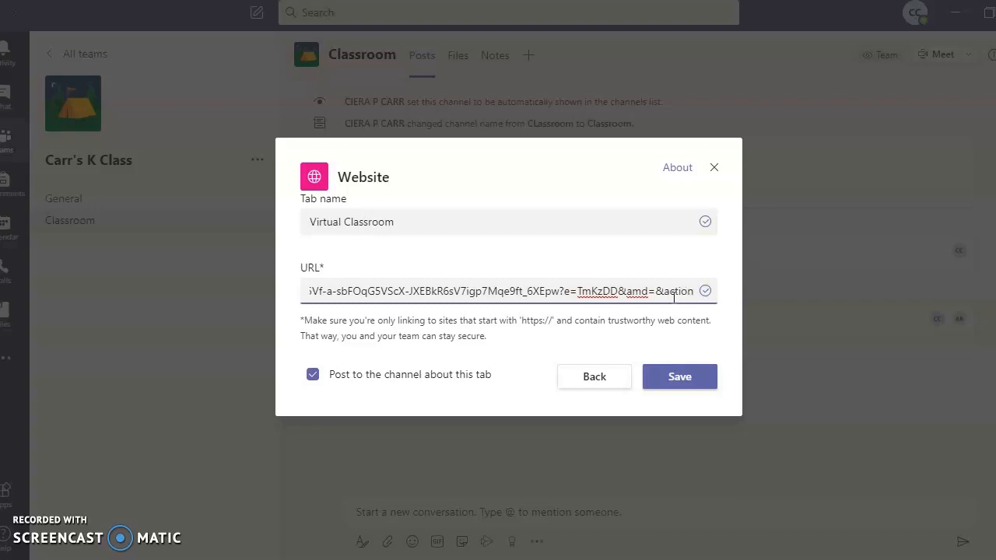
type("=")
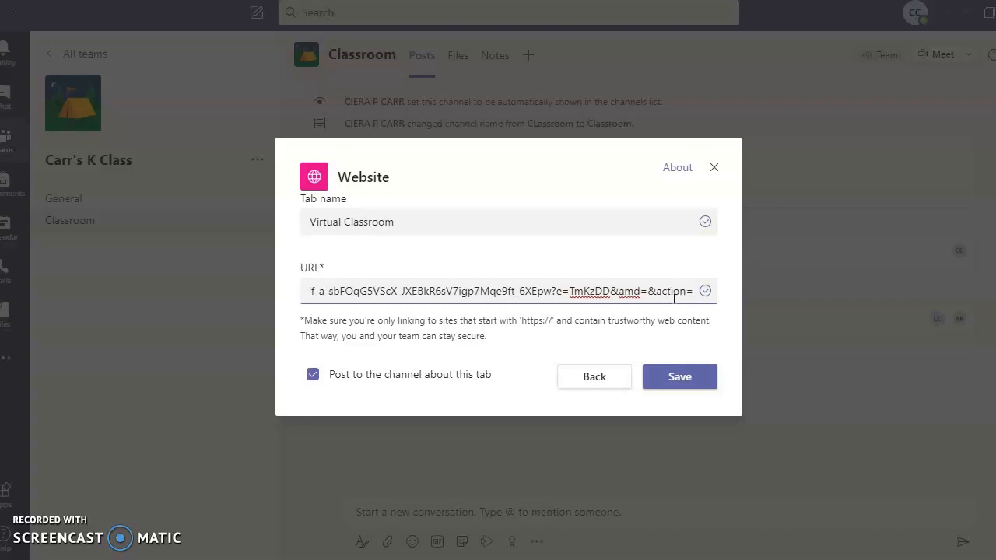
type("embedview")
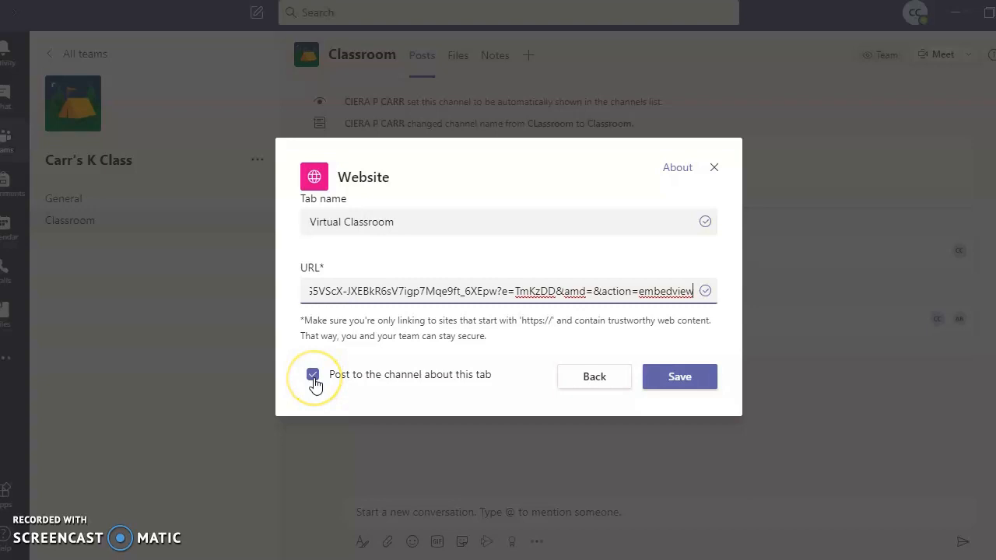
left_click(311, 374)
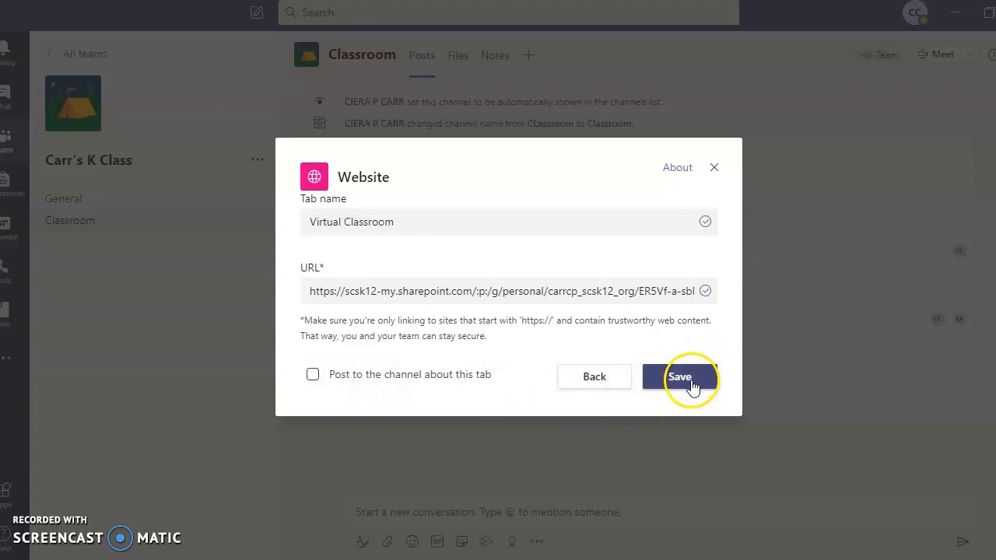
Save the Virtual Classroom tab and test its links: weekly schedule, home, then Word Wall.
left_click(679, 376)
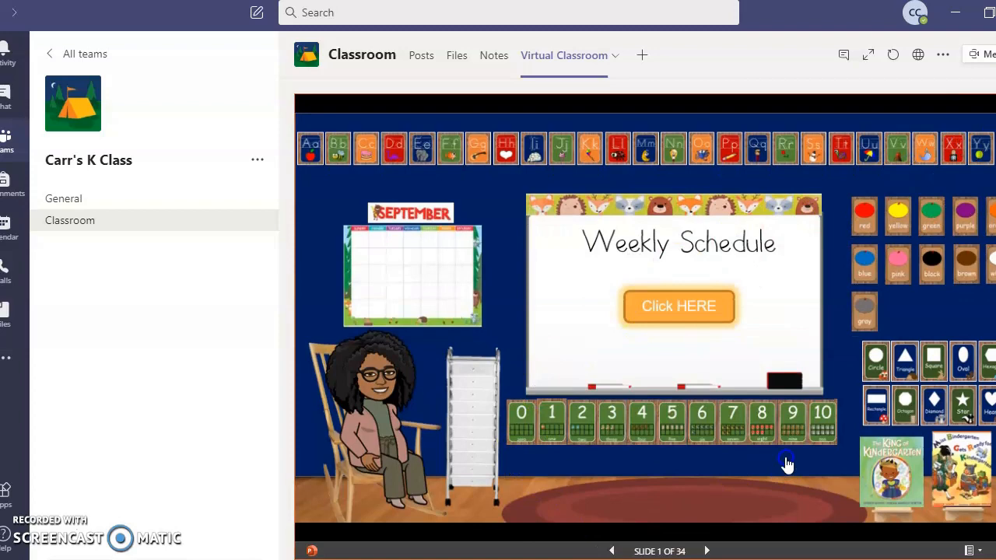
left_click(679, 305)
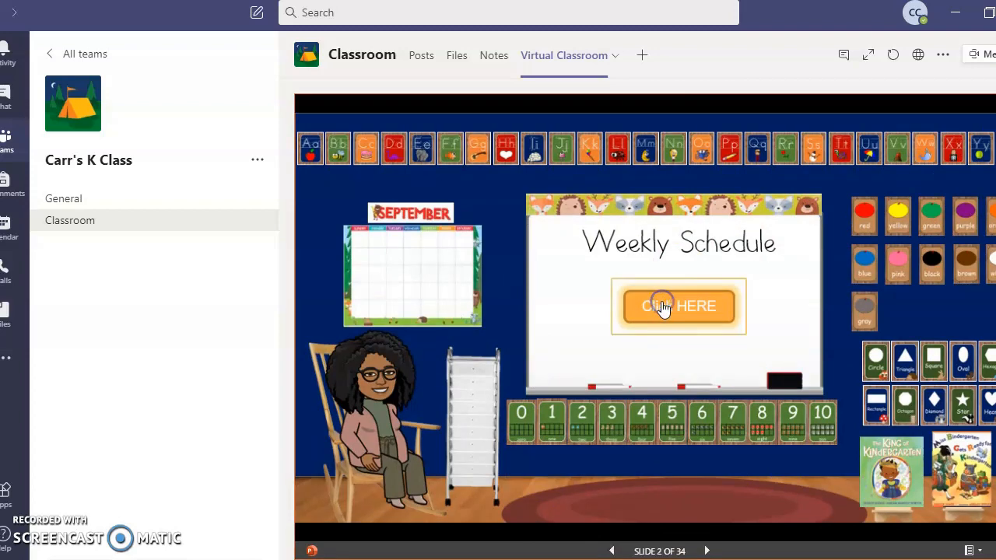
left_click(679, 305)
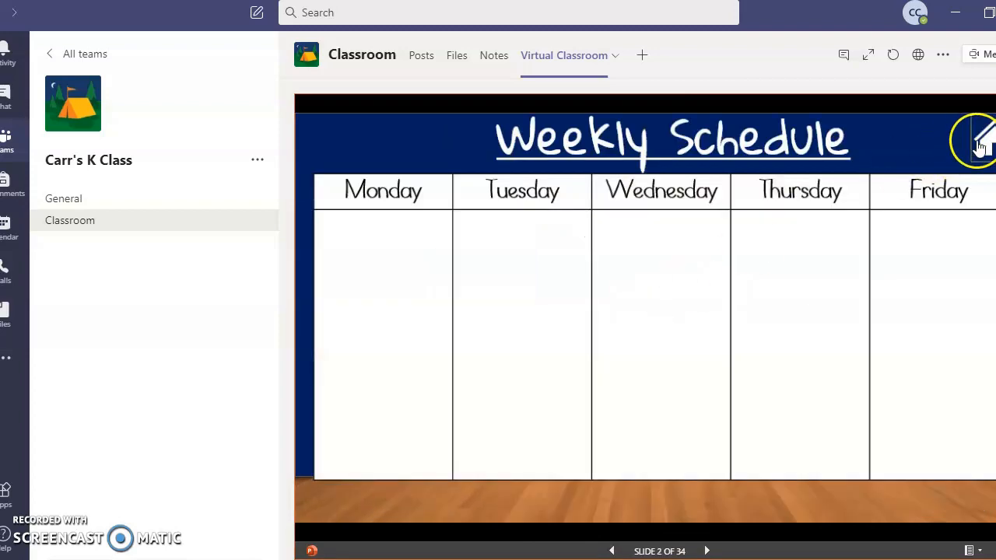
left_click(707, 550)
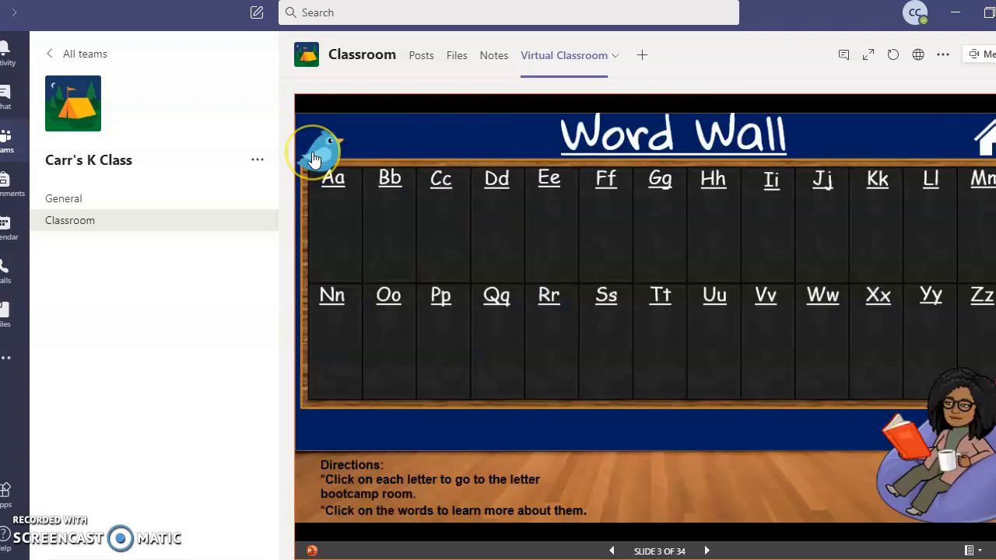
mouse_move(983, 146)
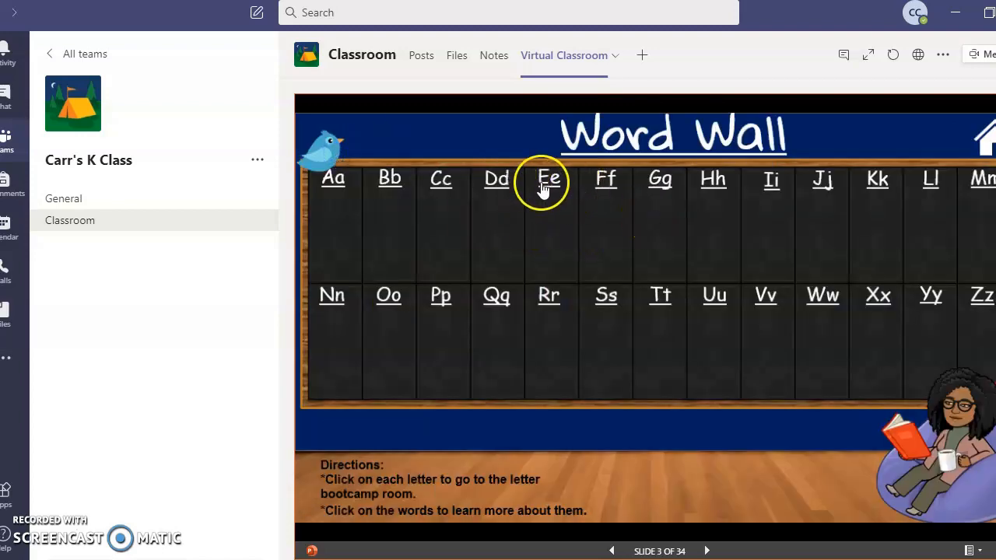
left_click(548, 177)
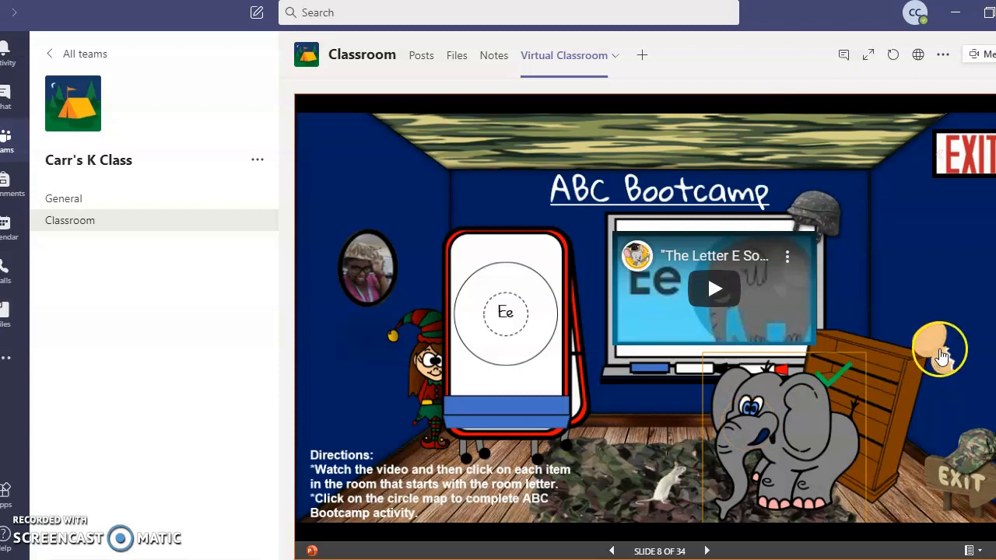
left_click(940, 349)
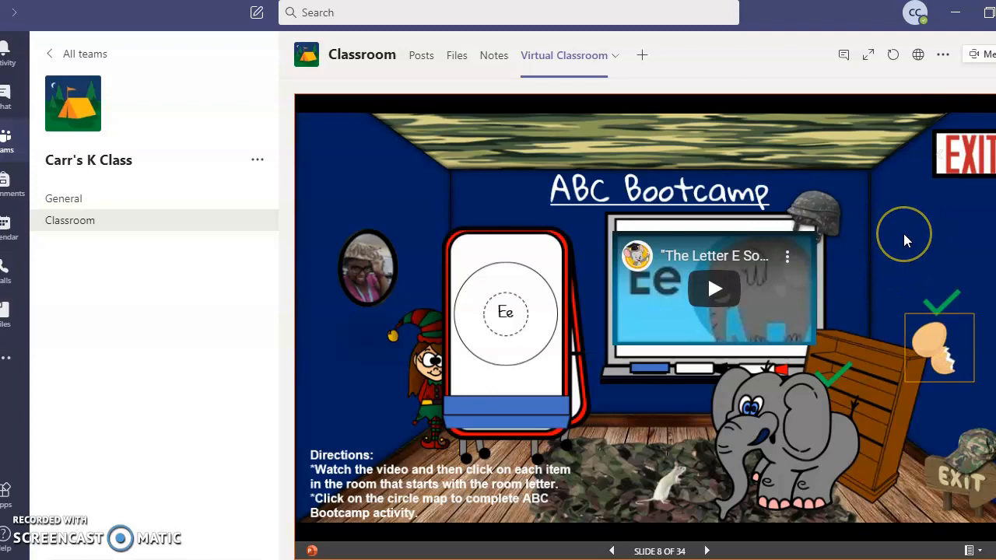
left_click(706, 551)
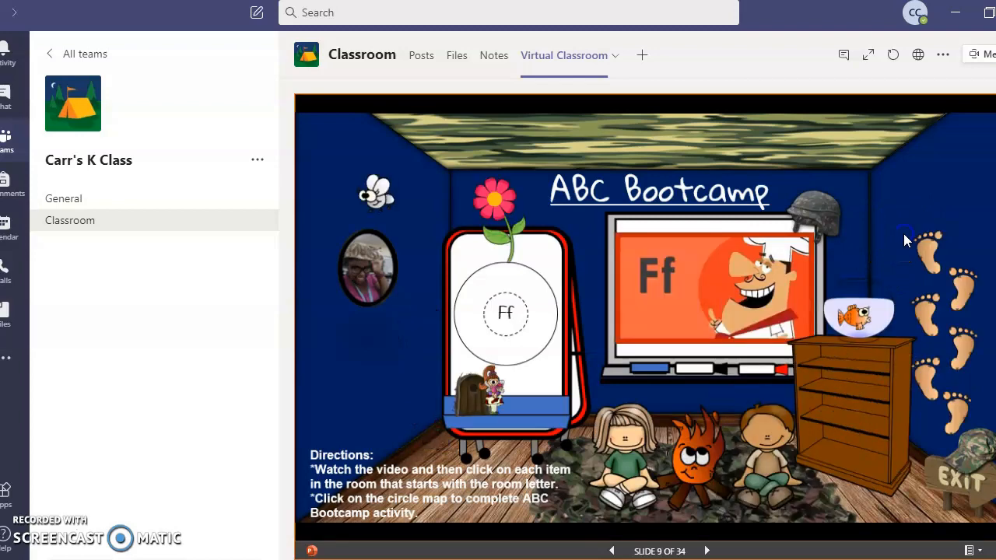
left_click(706, 551)
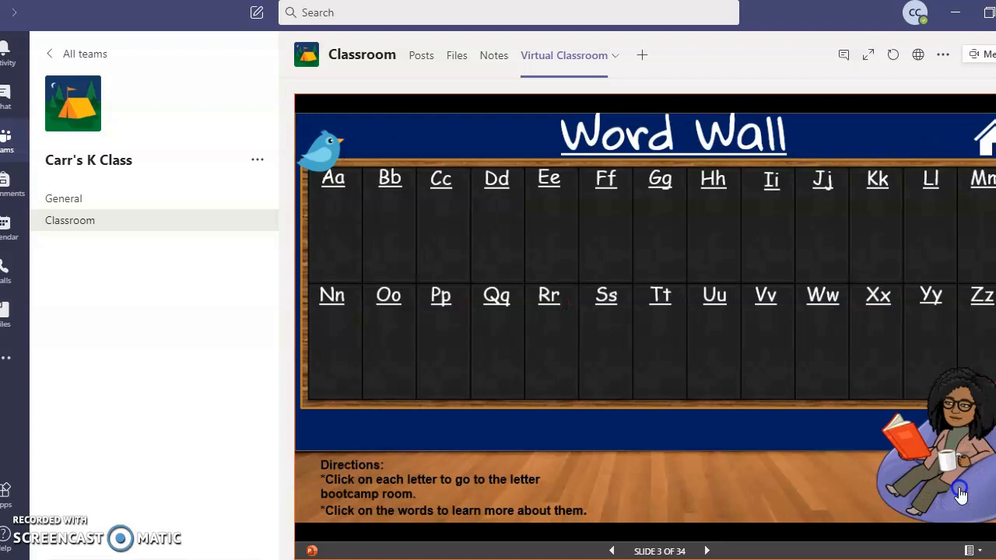
mouse_move(276, 323)
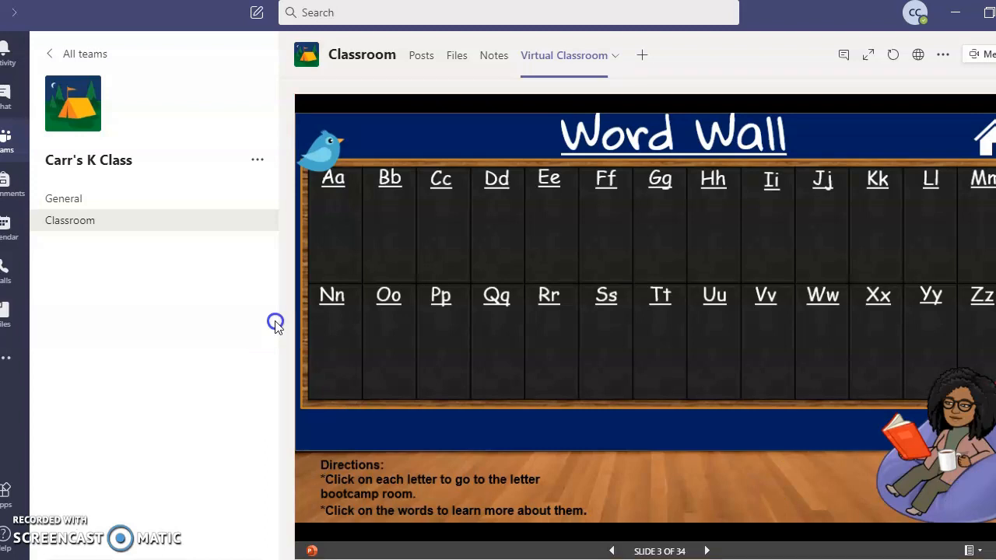
mouse_move(808, 451)
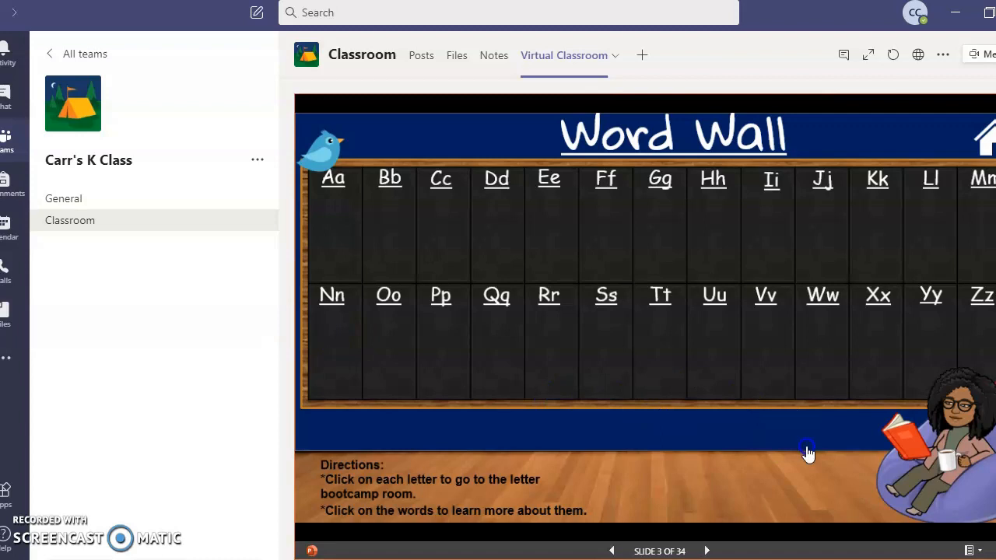
mouse_move(652, 495)
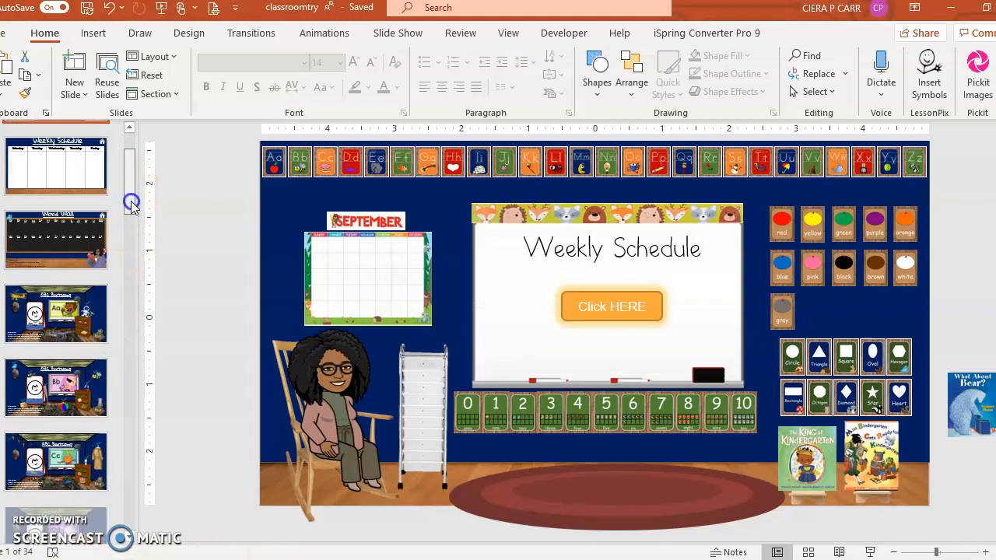
Select the slide 8 letter E ABC Bootcamp thumbnail for editing.
scroll("down", 3)
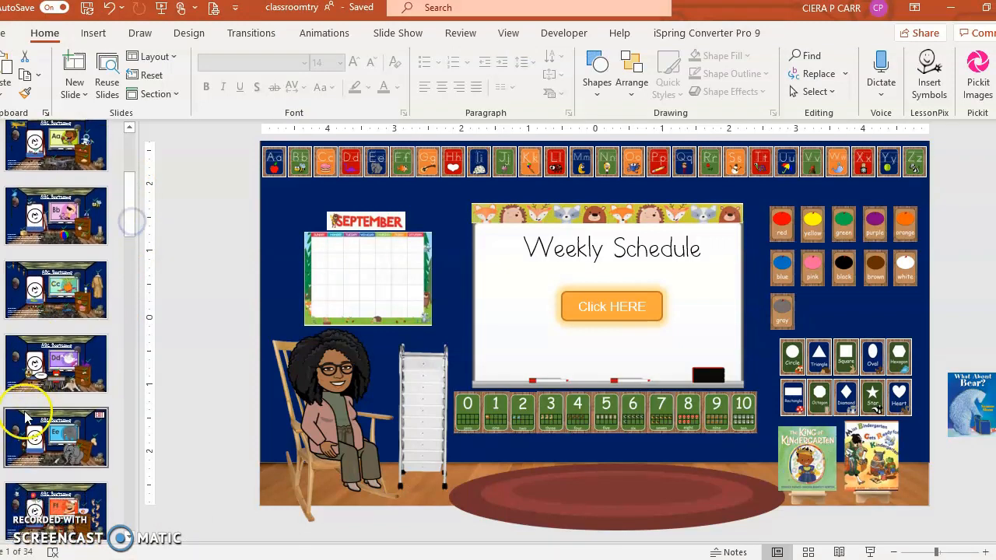
left_click(56, 437)
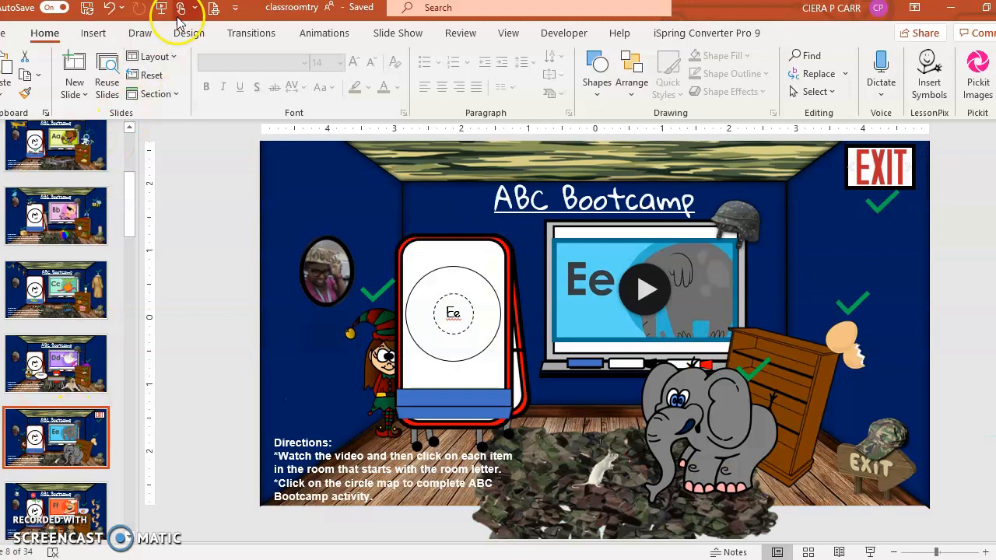
Draw a slide-sized rectangle via Insert > Shapes and set its Shape Fill to No Fill.
left_click(94, 33)
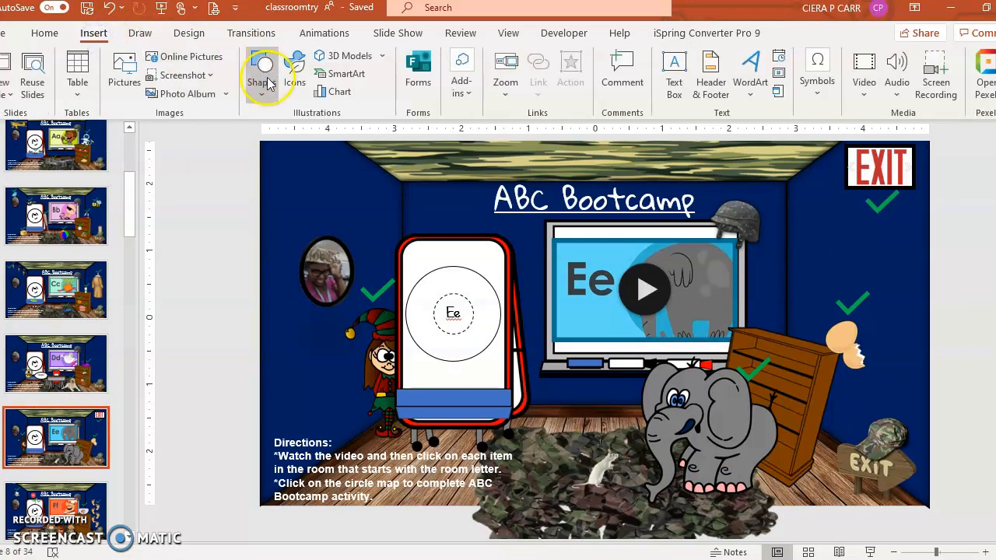
left_click(262, 70)
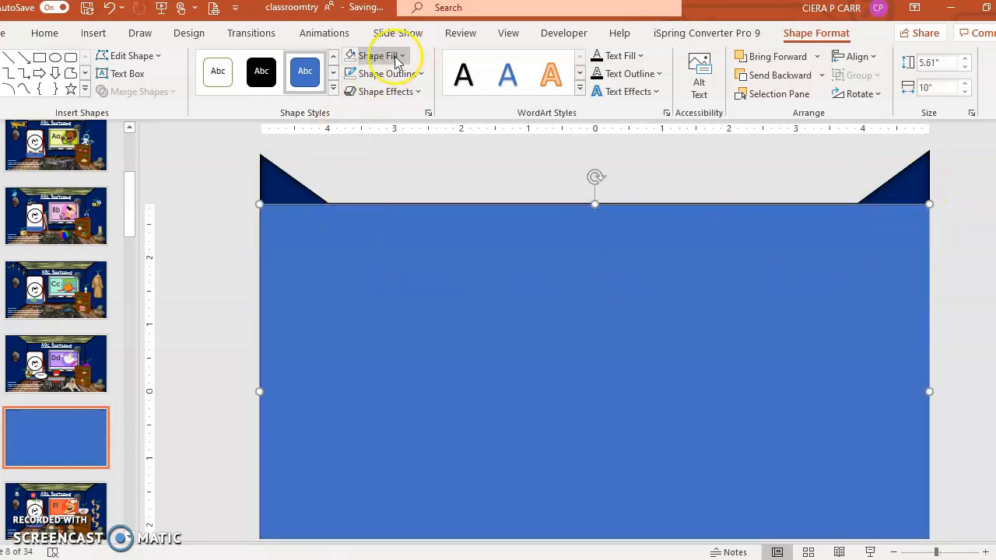
left_click(395, 56)
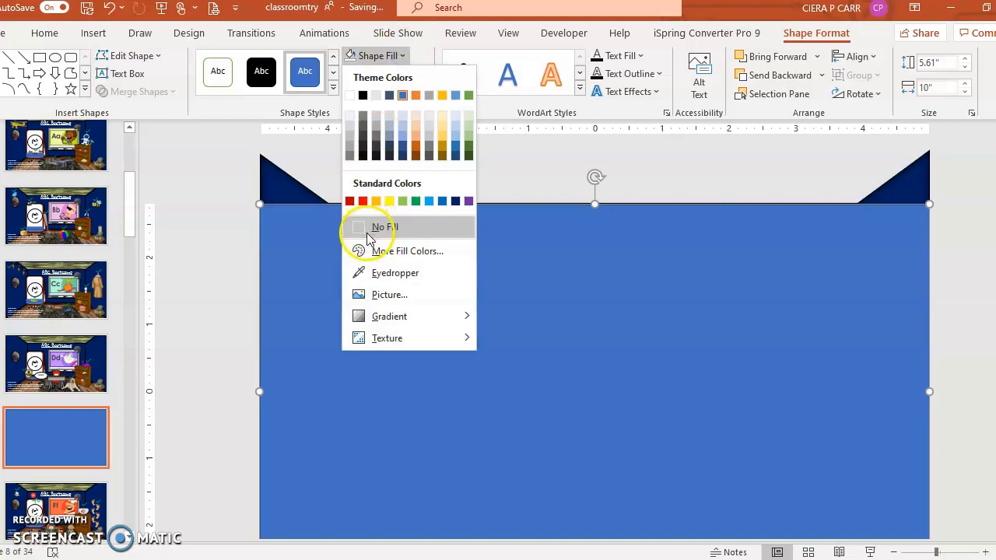
left_click(384, 227)
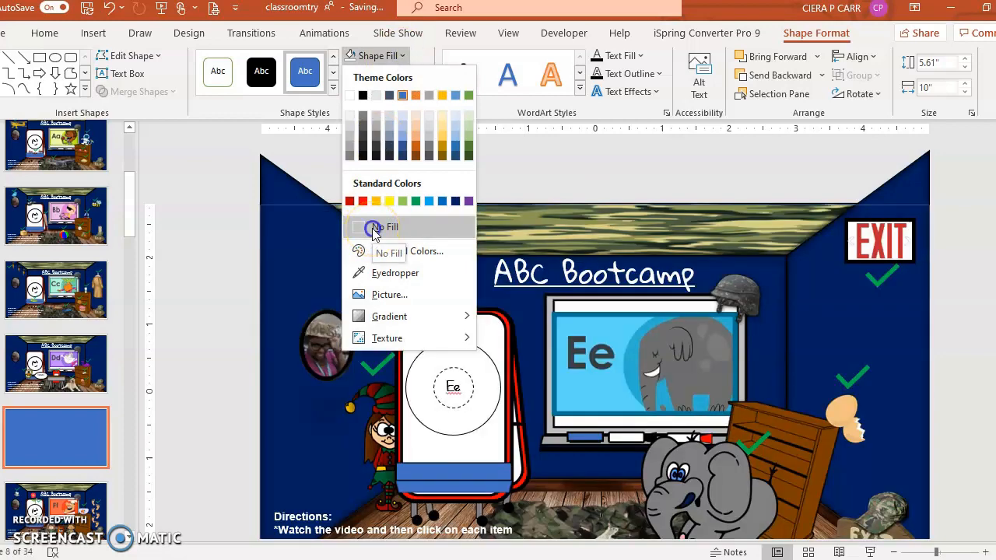
left_click(423, 73)
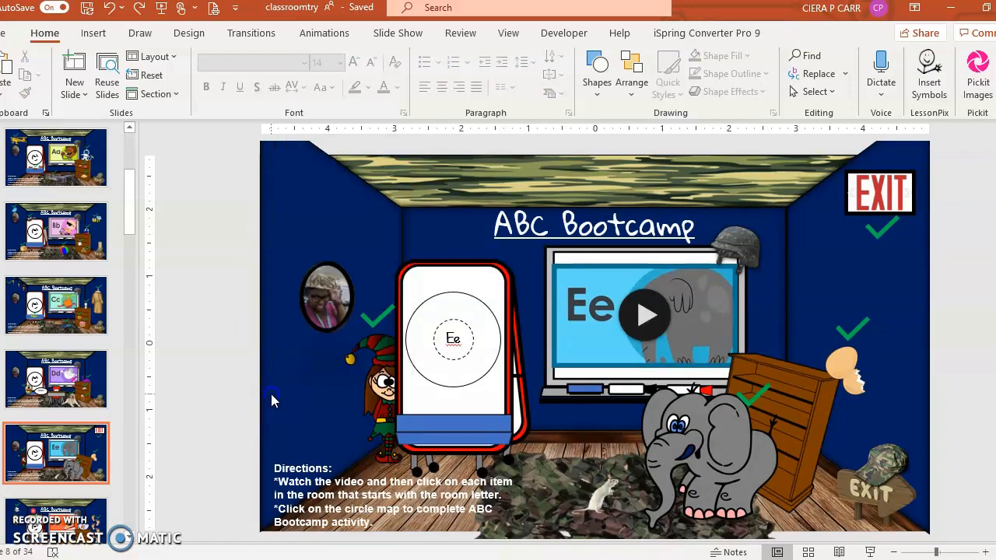
Link the invisible rectangle to Slide 8 via Place in This Document.
right_click(265, 396)
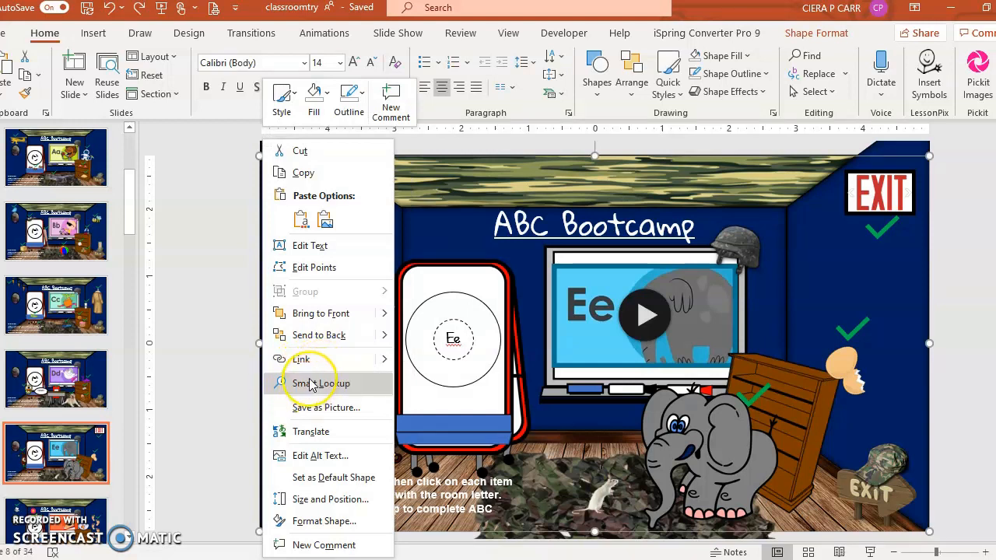
mouse_move(327, 358)
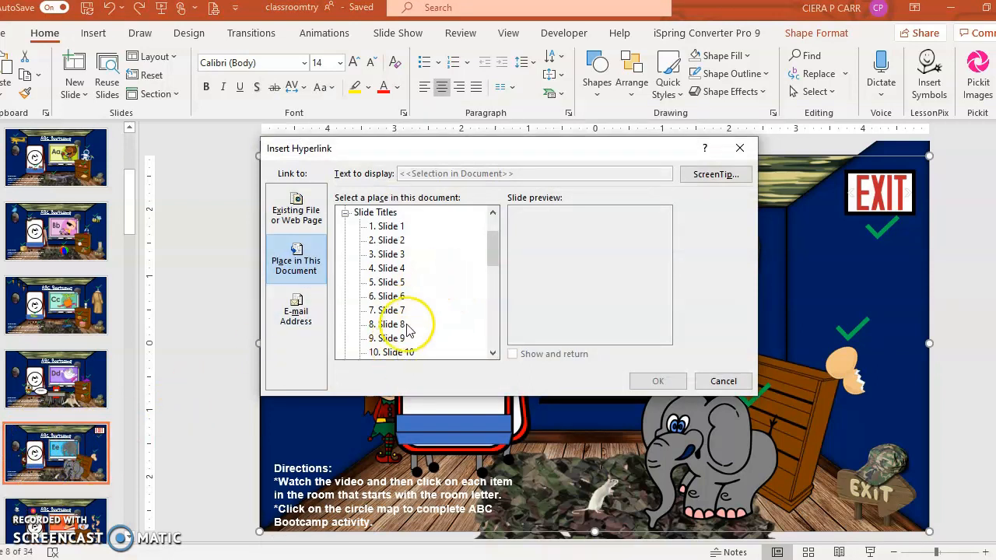
left_click(392, 325)
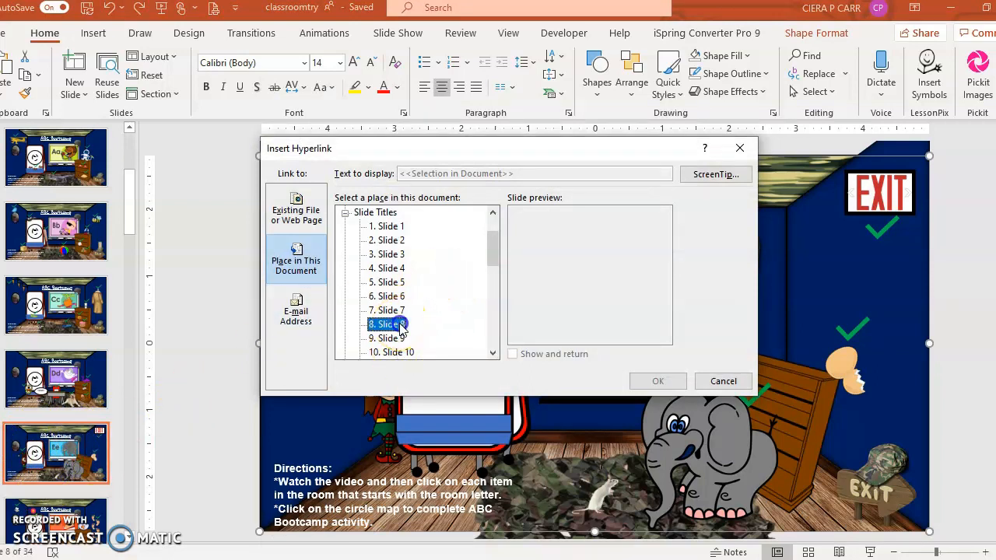
left_click(385, 325)
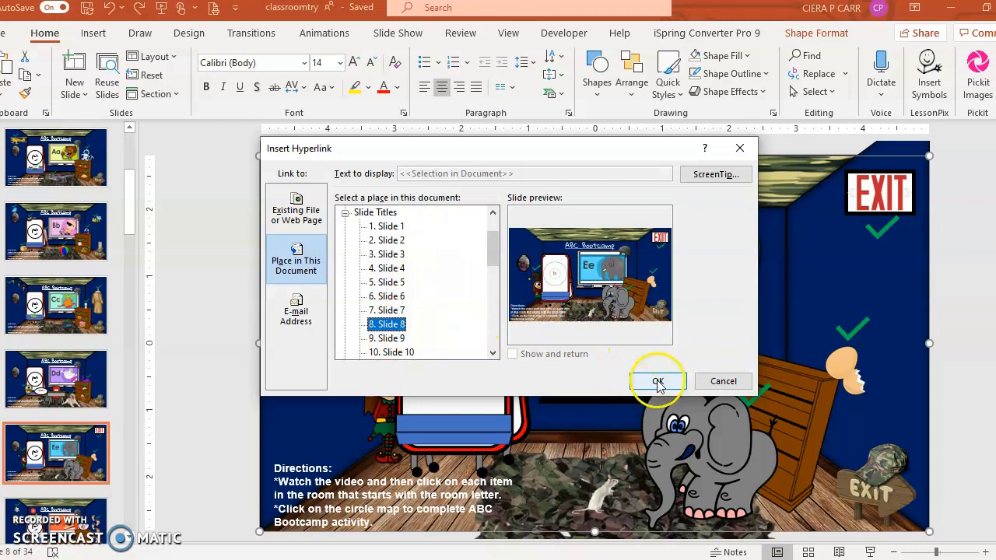
left_click(657, 381)
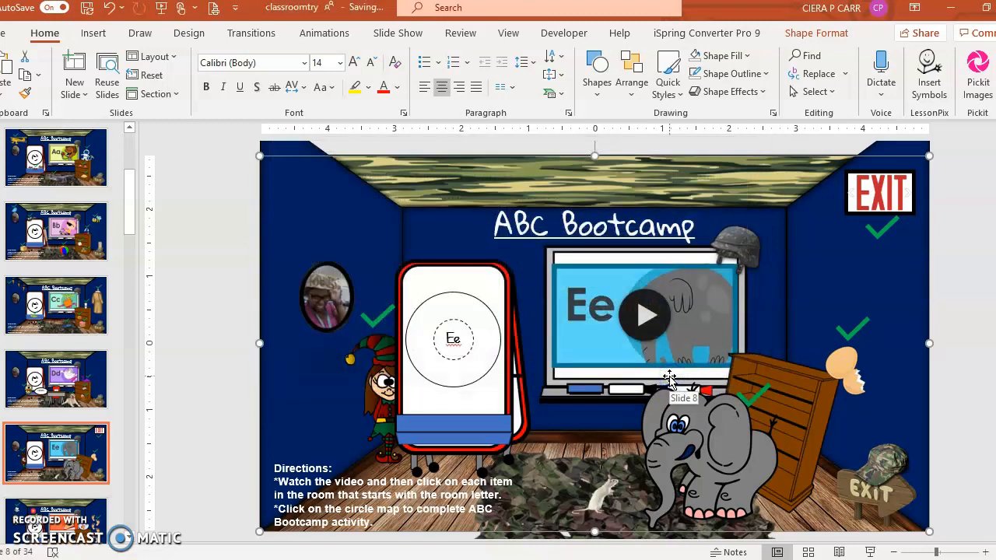
mouse_move(828, 48)
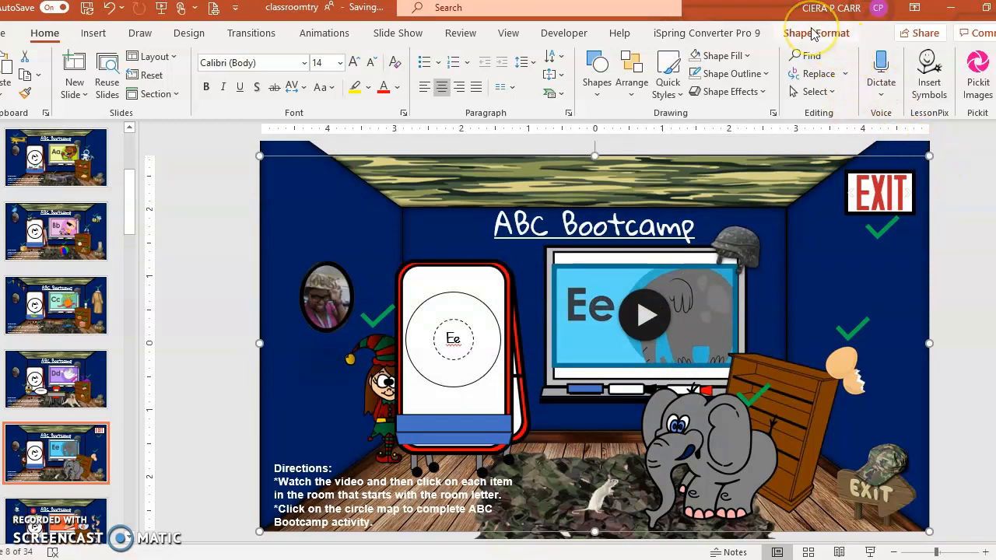
Send the invisible linked rectangle to the back, behind the slide's pictures, letting AutoSave save.
left_click(815, 33)
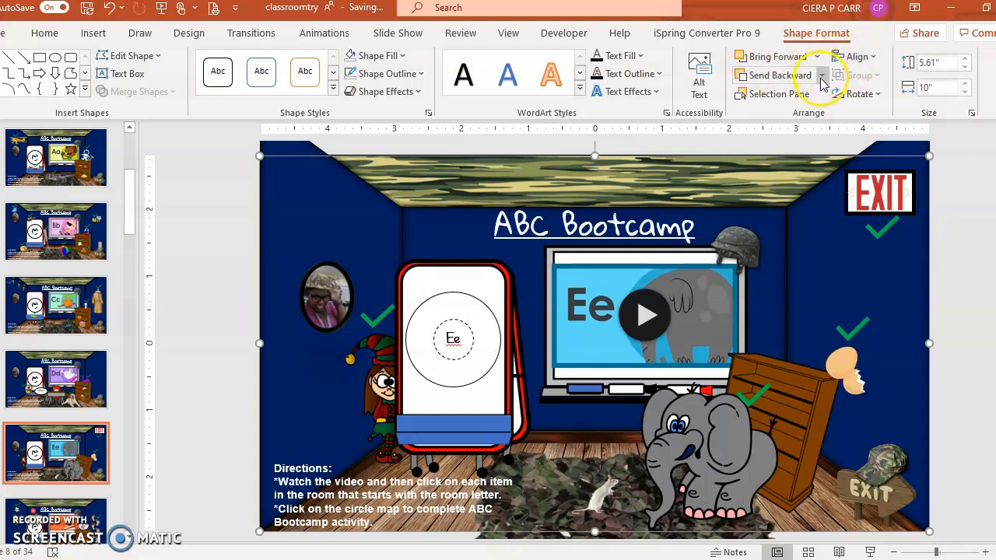
left_click(822, 74)
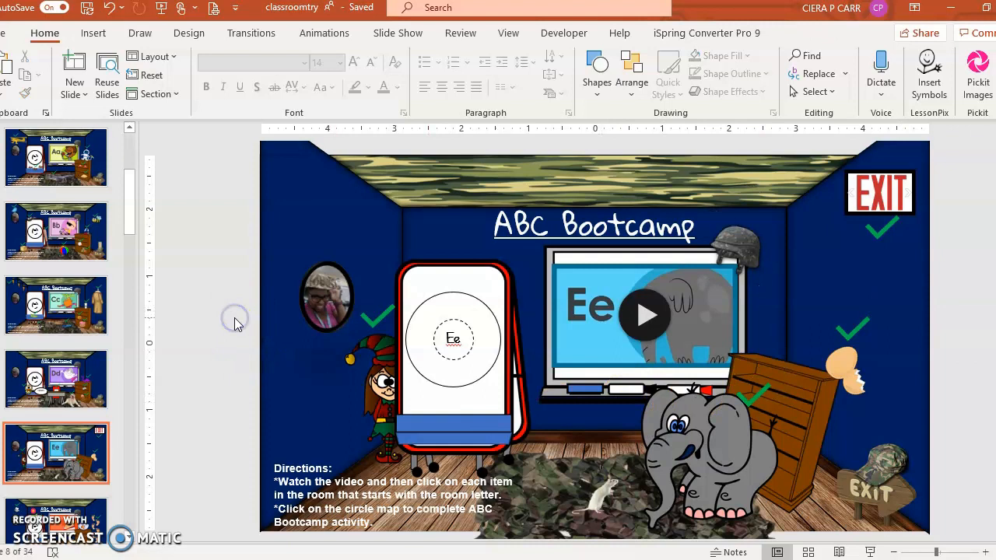
mouse_move(588, 109)
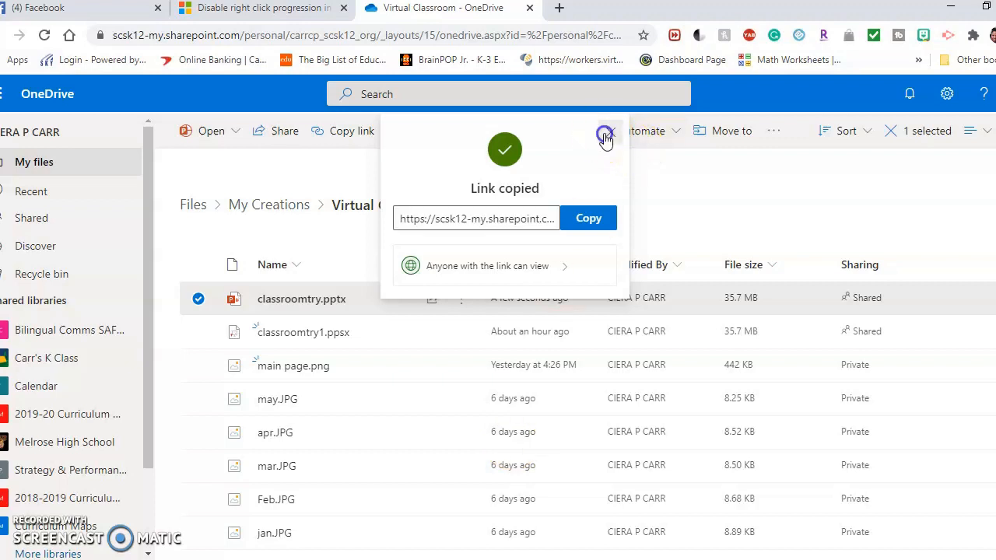
Generate a fresh anyone-with-the-link share link for classroomtry.pptx and apply its settings.
left_click(607, 133)
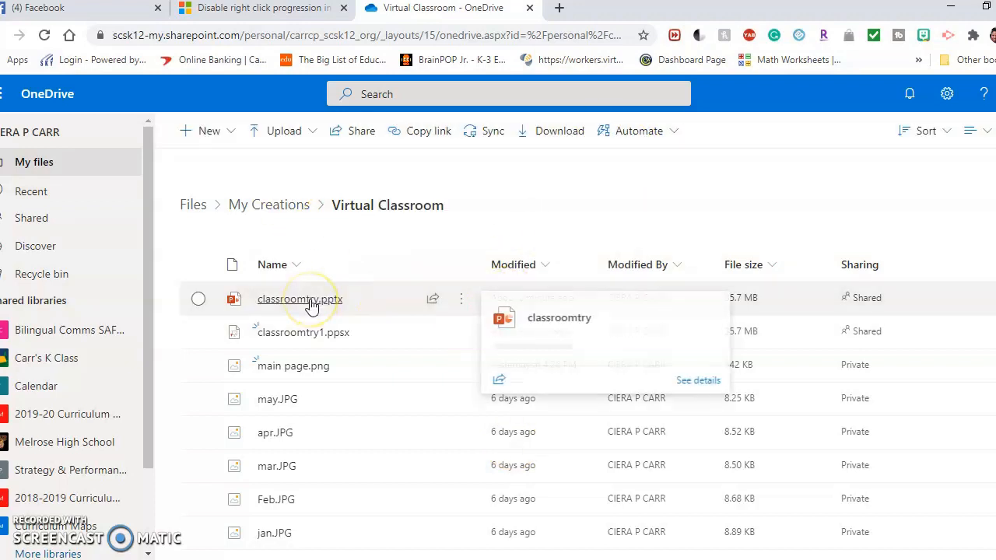
right_click(299, 298)
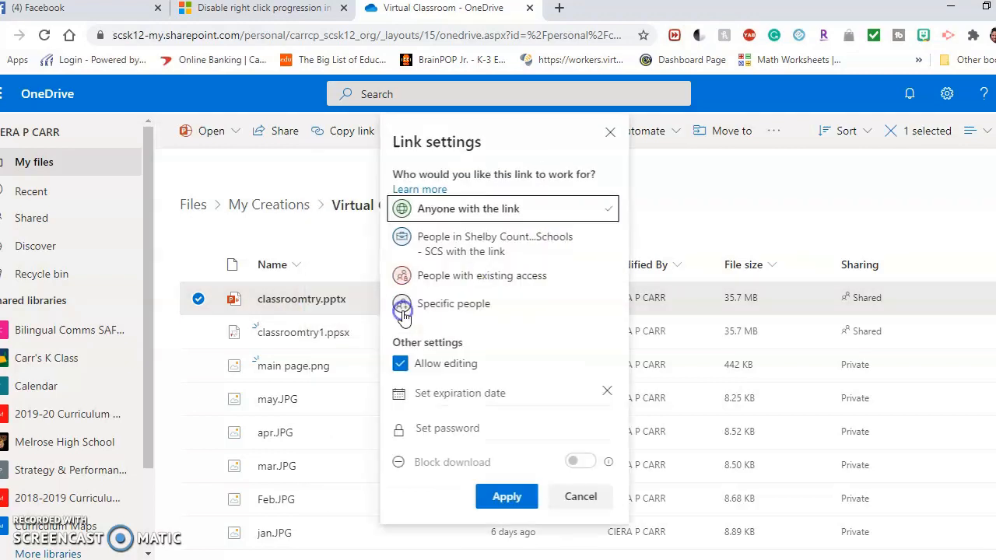
left_click(507, 496)
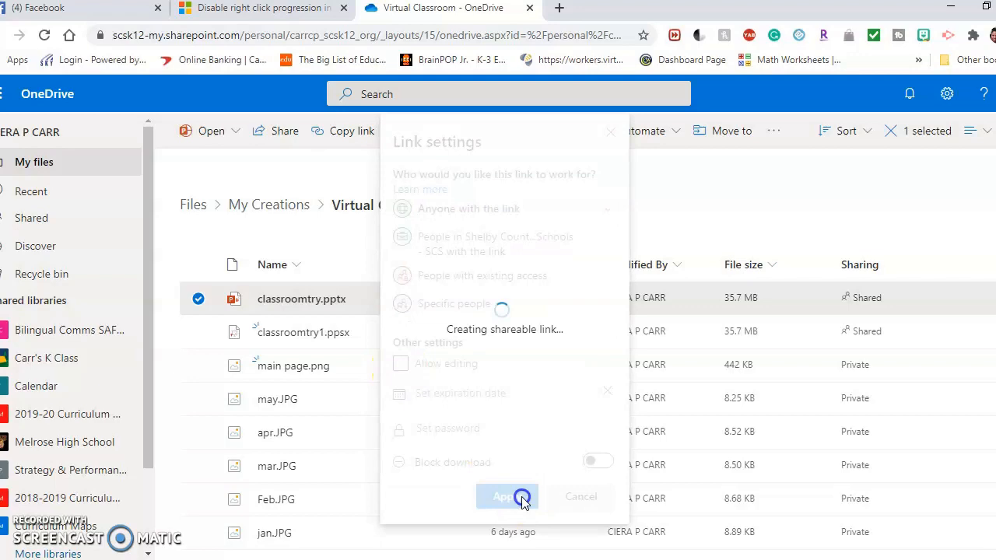
left_click(508, 496)
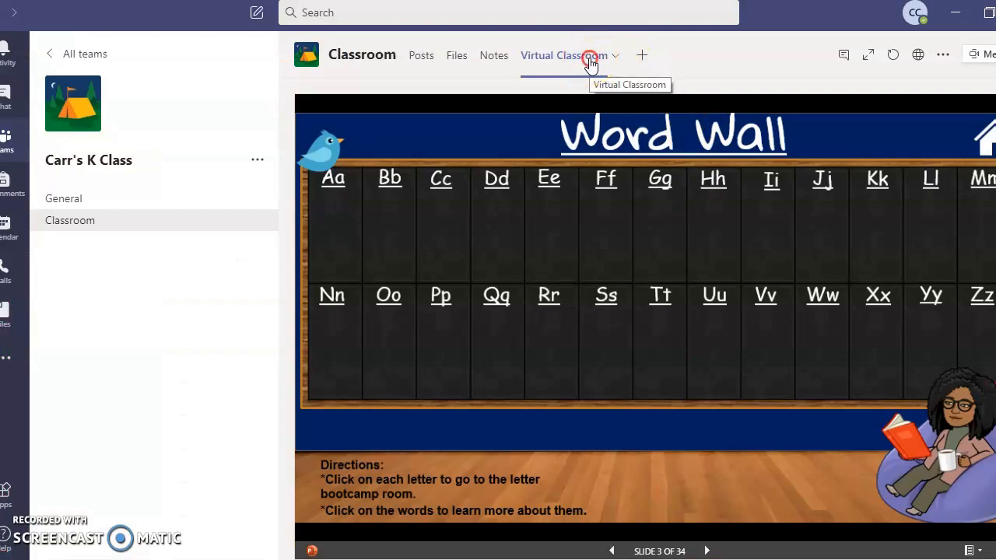
Replace the tab's URL with the new share link ending in &action=embedview and save the tab settings.
left_click(617, 56)
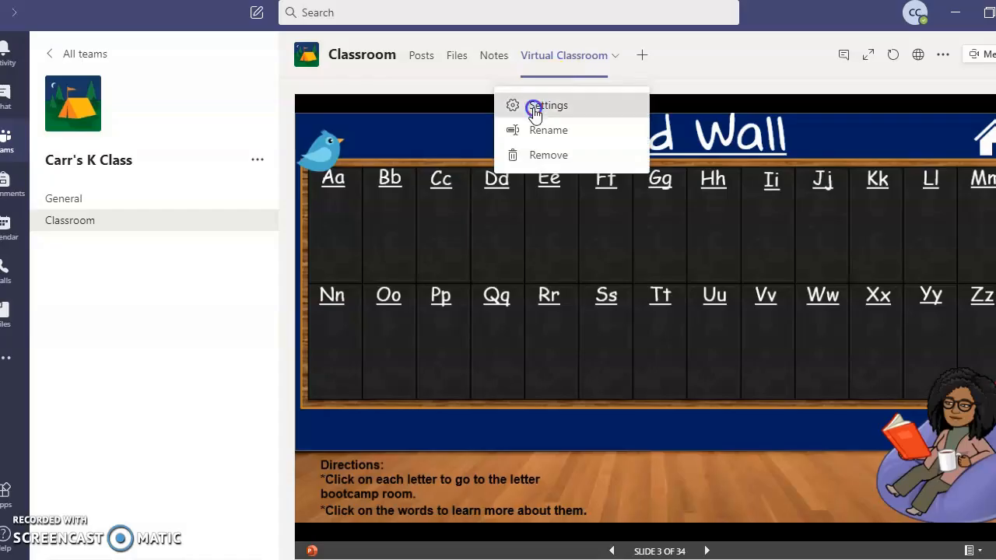
left_click(546, 106)
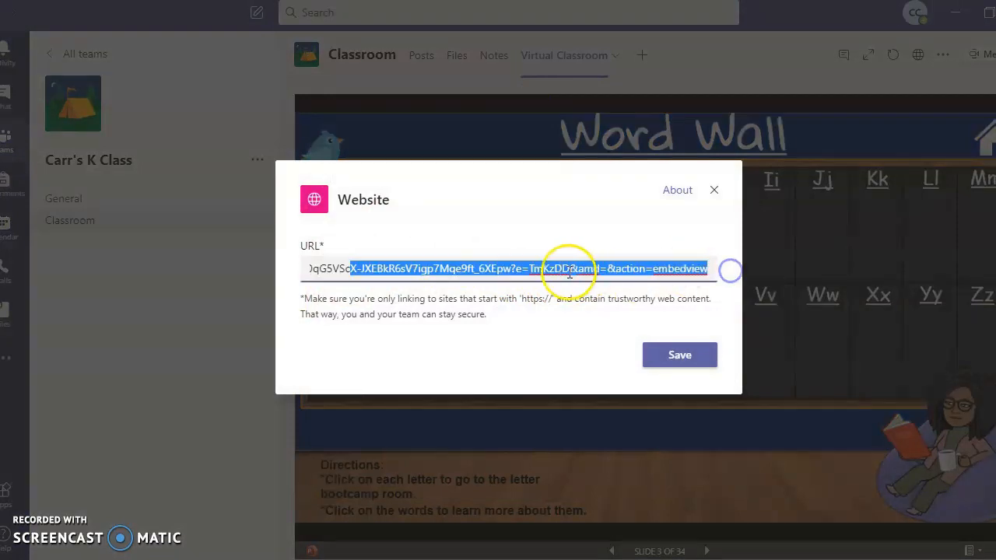
left_click(570, 268)
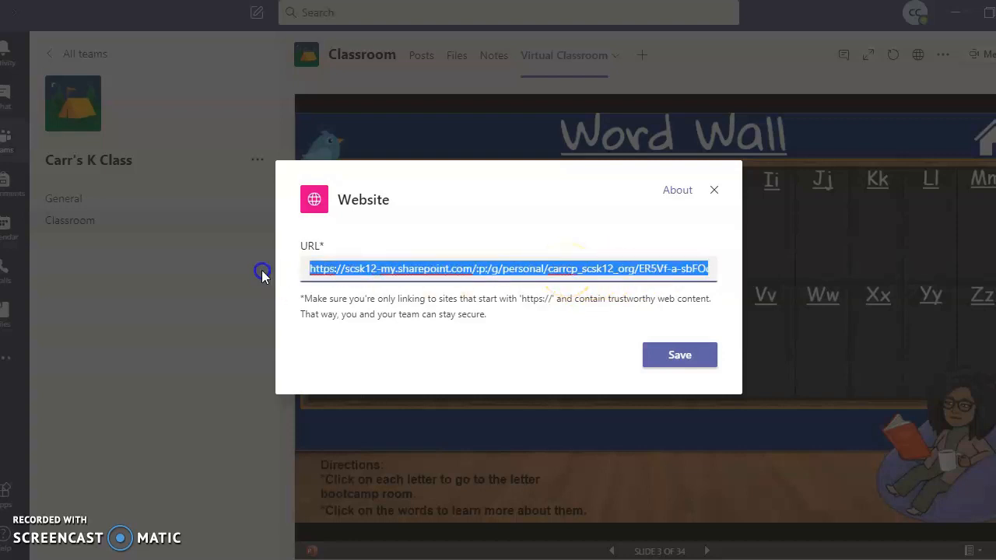
type("&amd=&action=embedview")
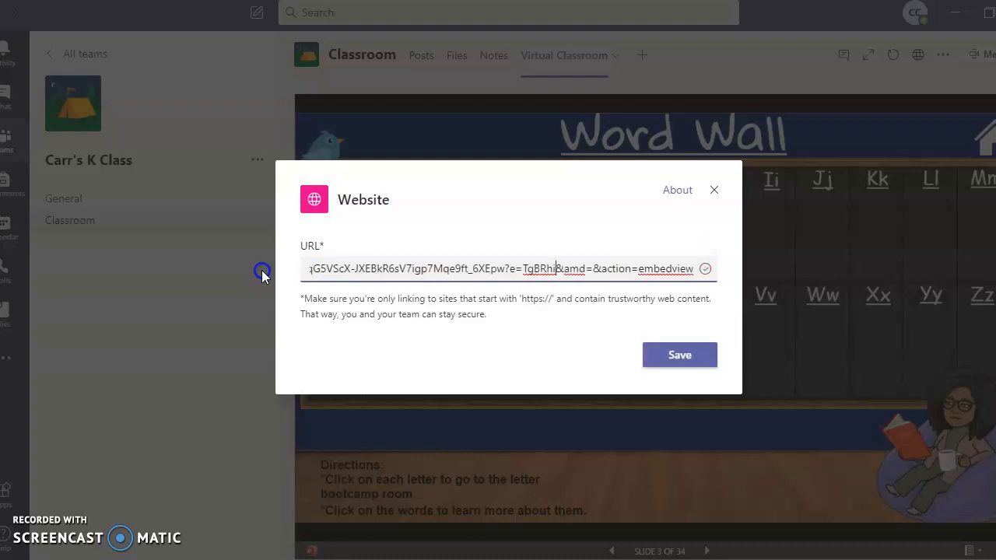
left_click(678, 354)
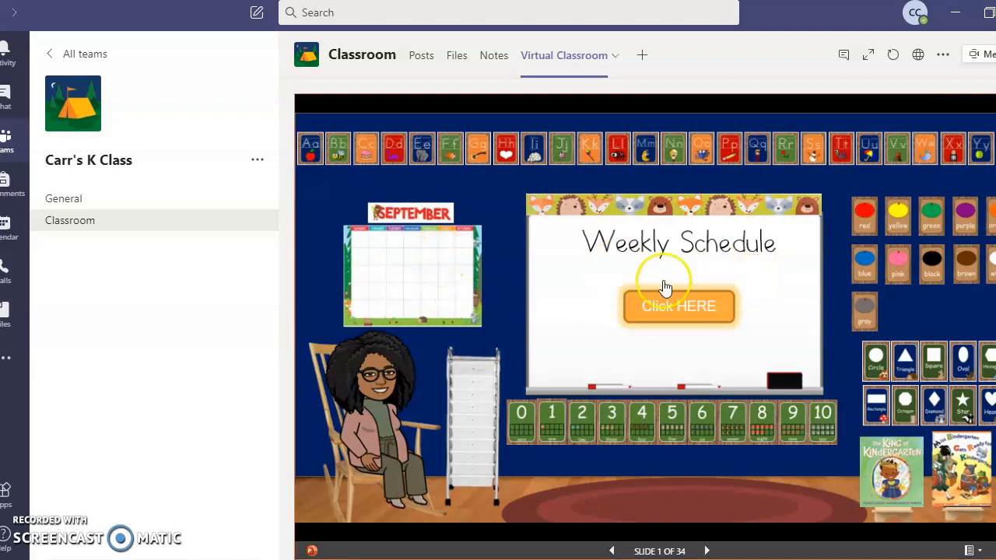
Follow the Click HERE link to the Weekly Schedule, return home, then enter the letter Aa bootcamp room.
left_click(678, 305)
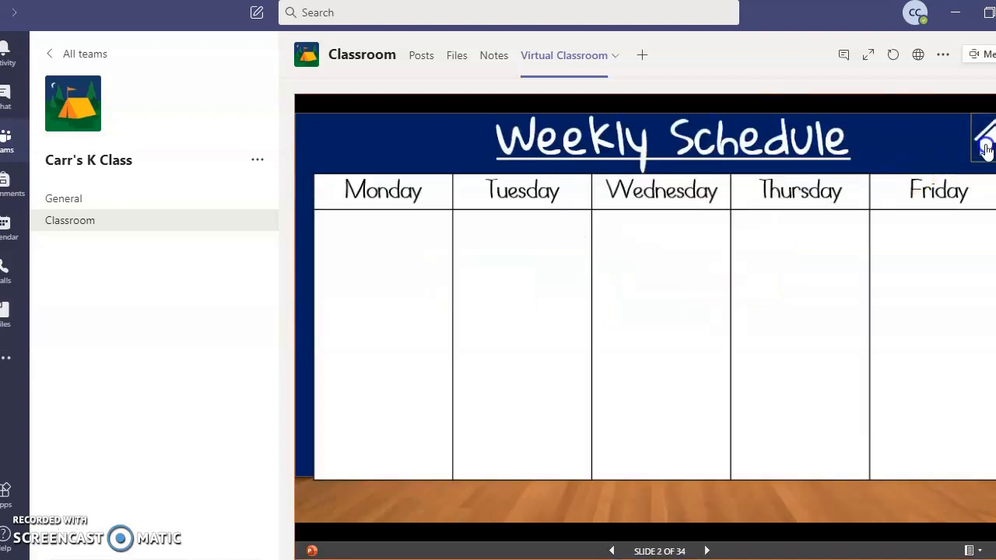
left_click(612, 551)
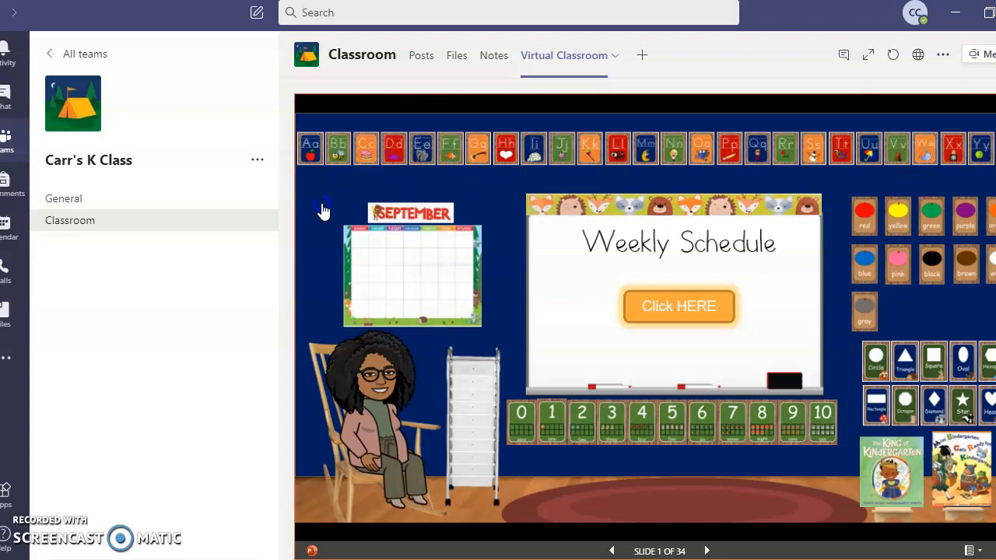
mouse_move(318, 211)
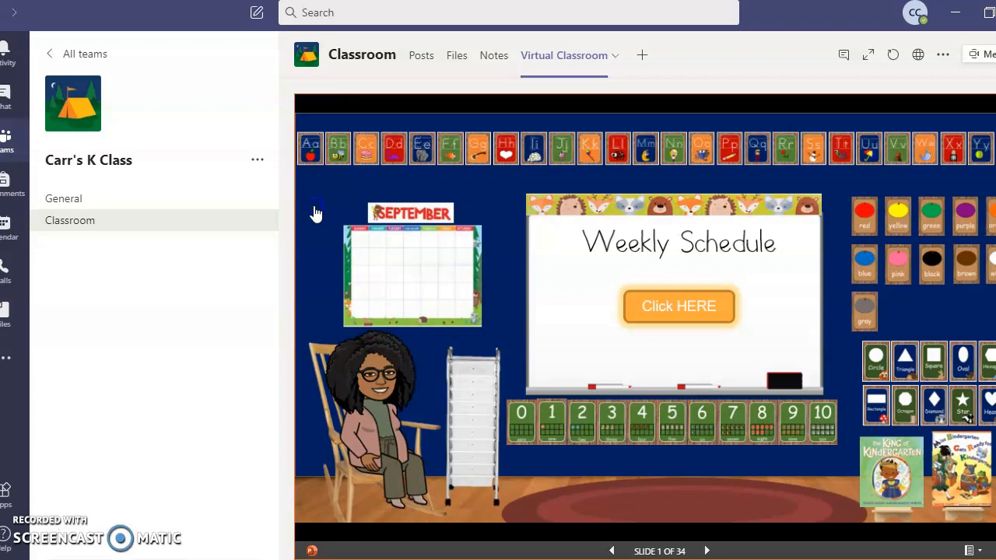
mouse_move(315, 212)
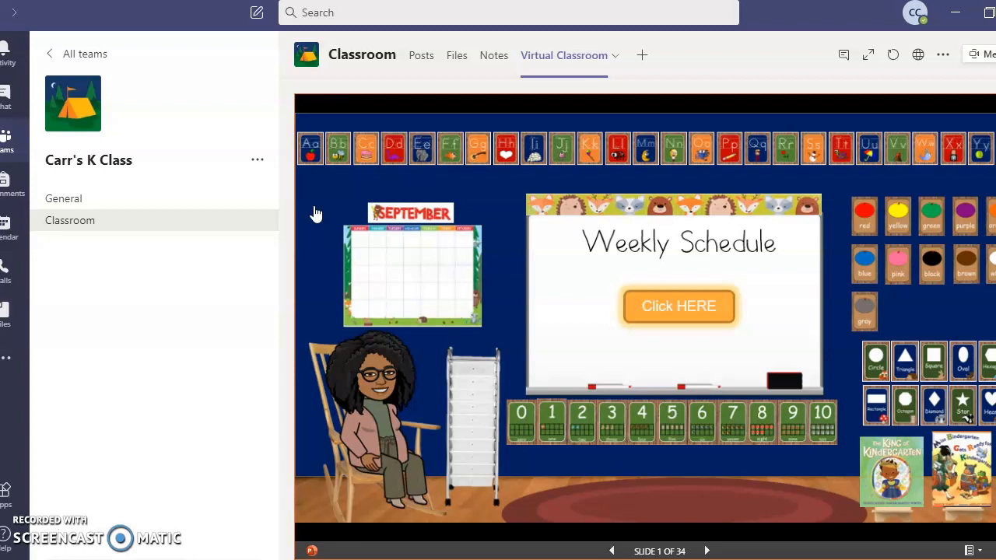
mouse_move(895, 423)
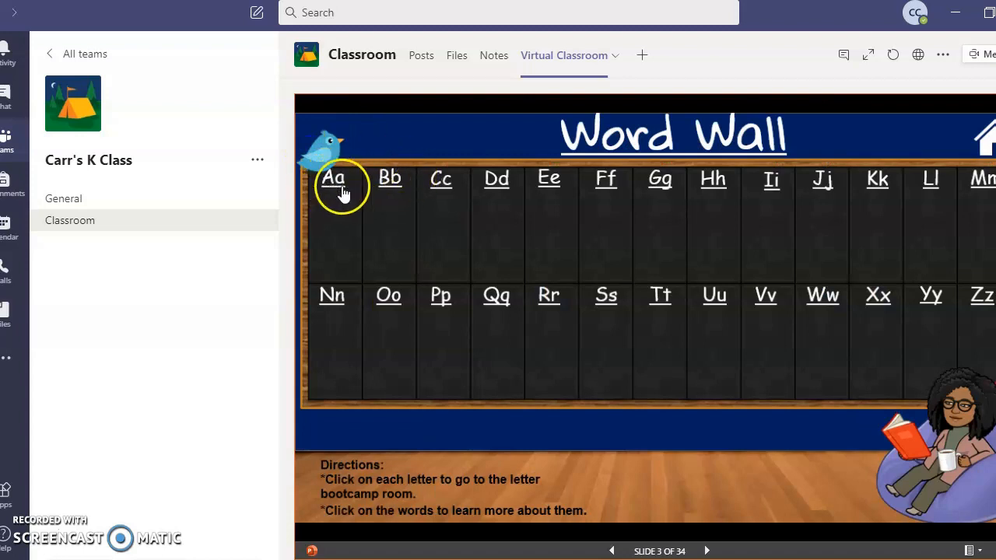
left_click(333, 177)
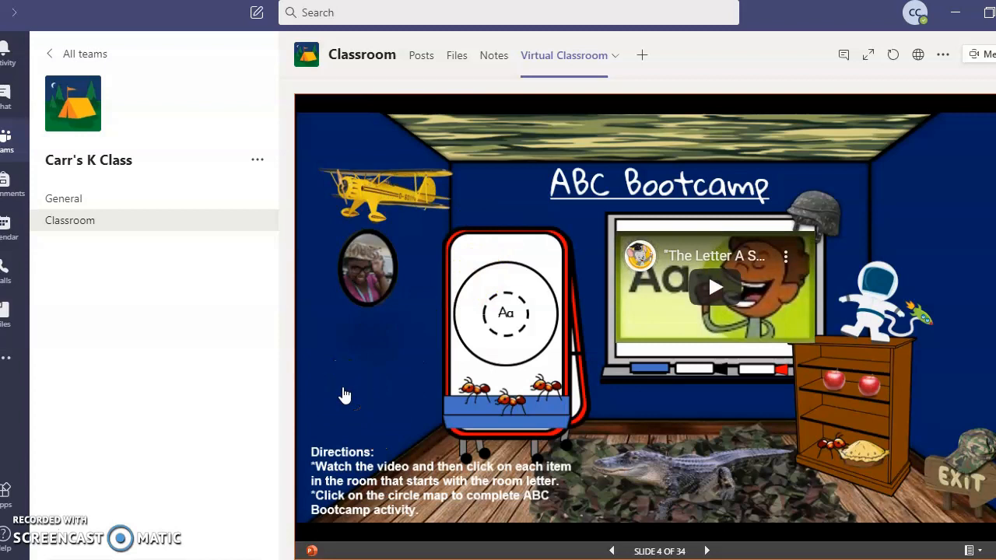
Check off the airplane and ants, confirming empty background clicks keep the room slide in place.
left_click(714, 286)
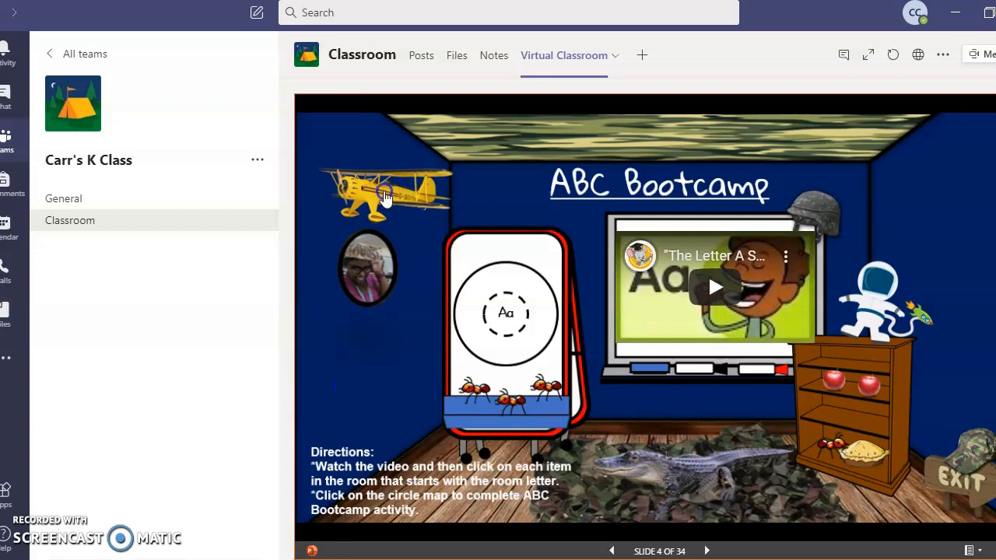
left_click(506, 408)
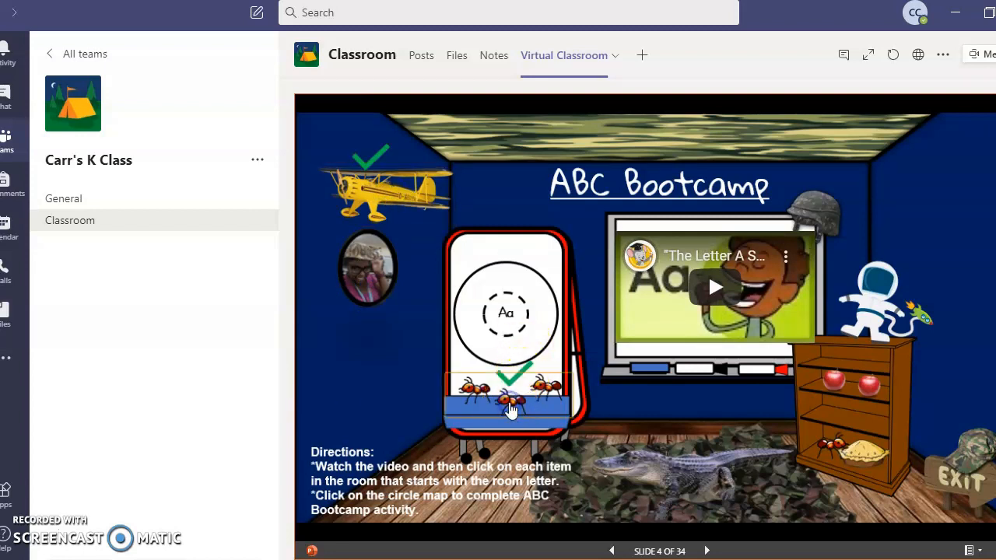
left_click(856, 381)
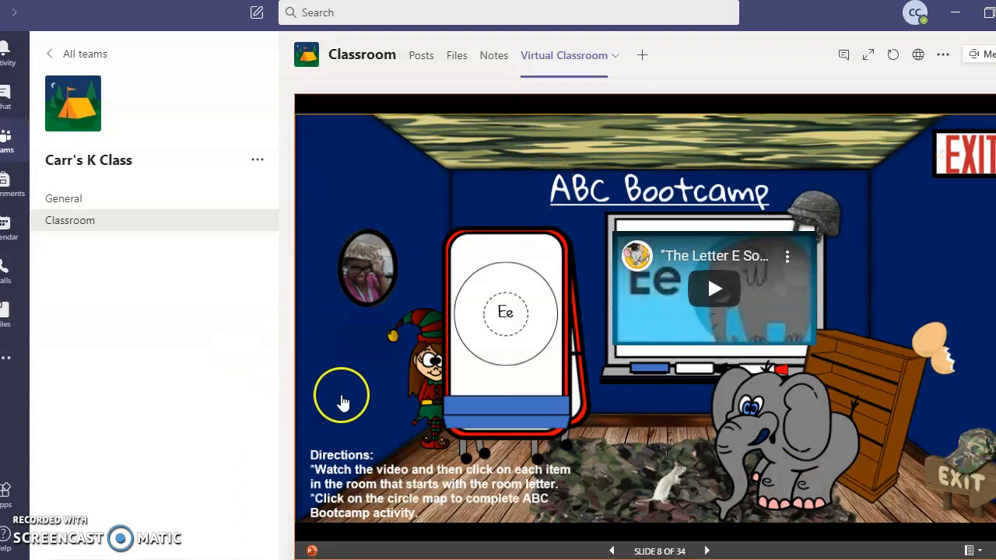
mouse_move(380, 177)
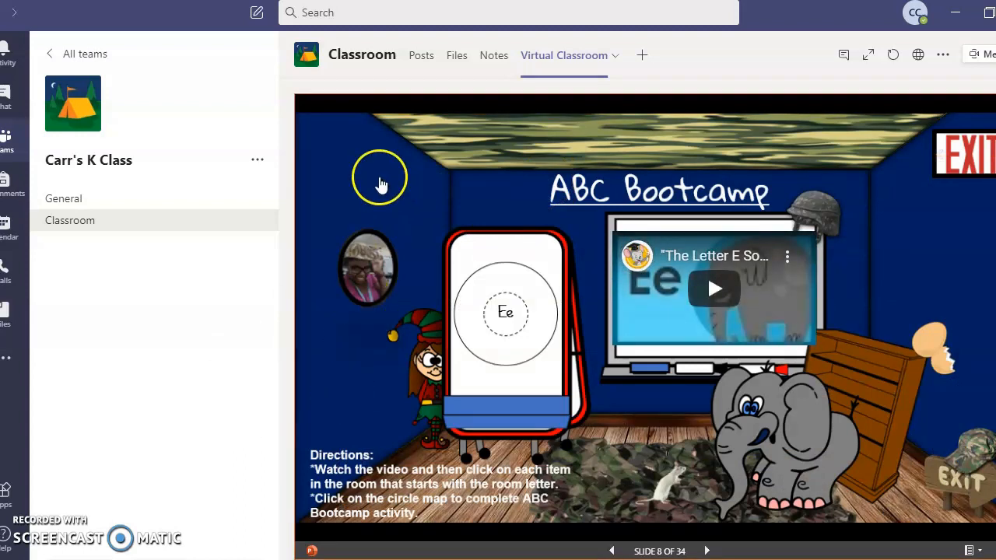
mouse_move(514, 185)
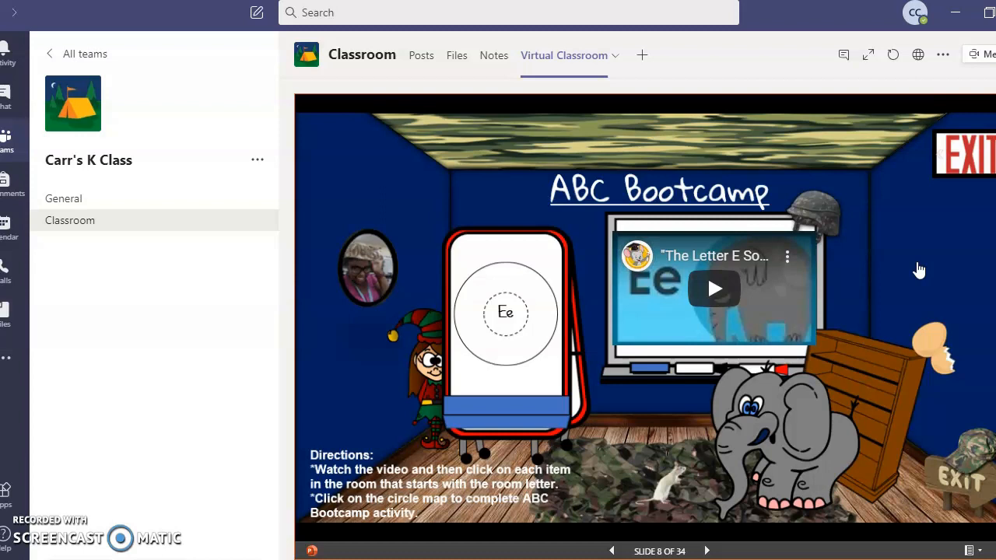
left_click(713, 288)
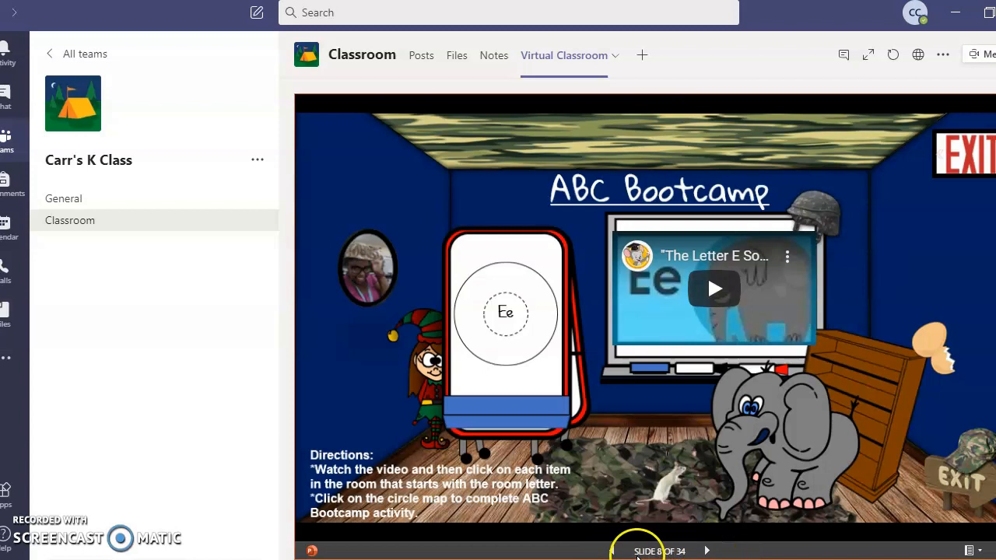
mouse_move(781, 529)
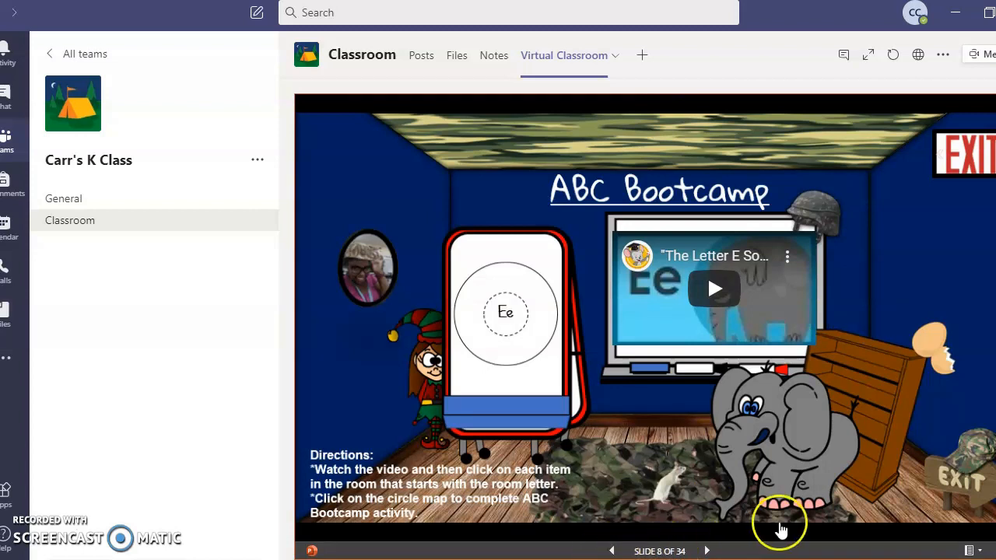